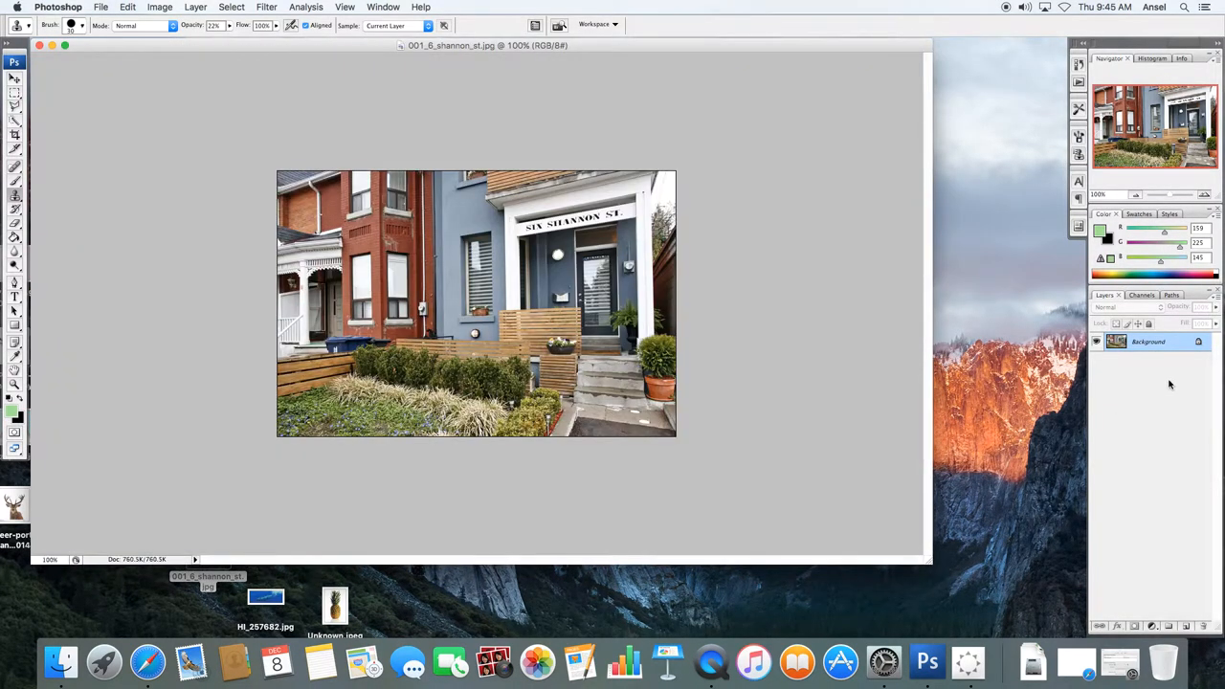
pyautogui.moveTo(1149, 358)
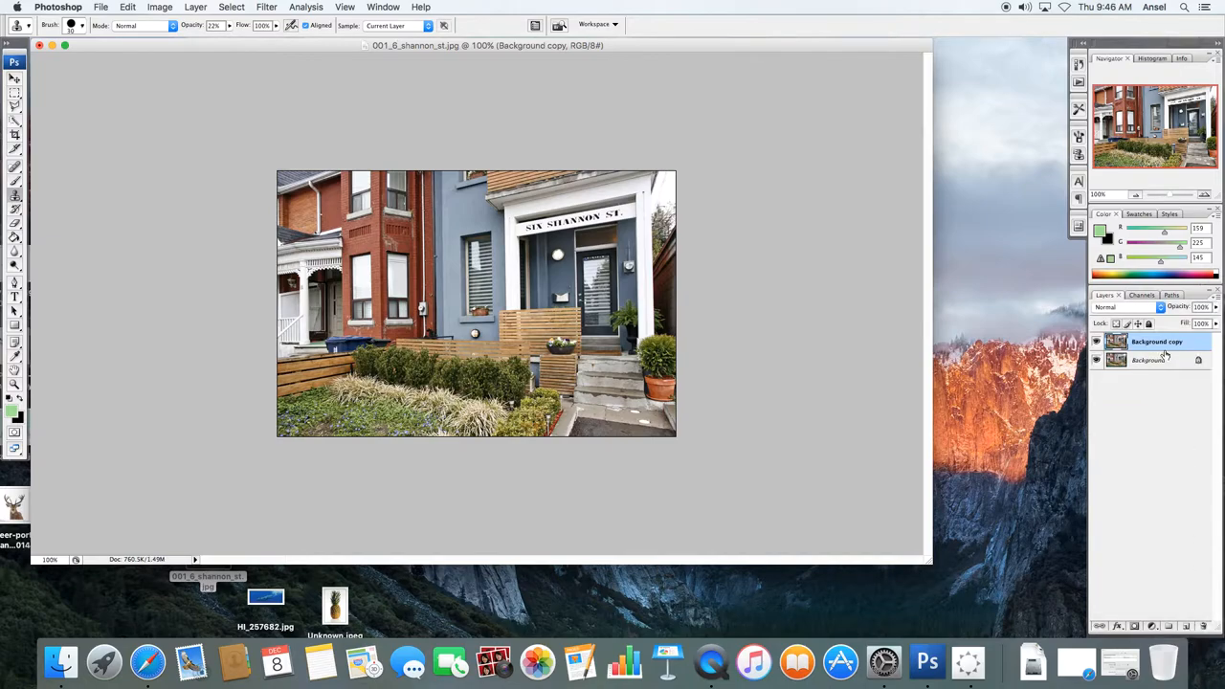
# Rename the duplicated Background layer to 'clone'.
pyautogui.doubleClick(1157, 342)
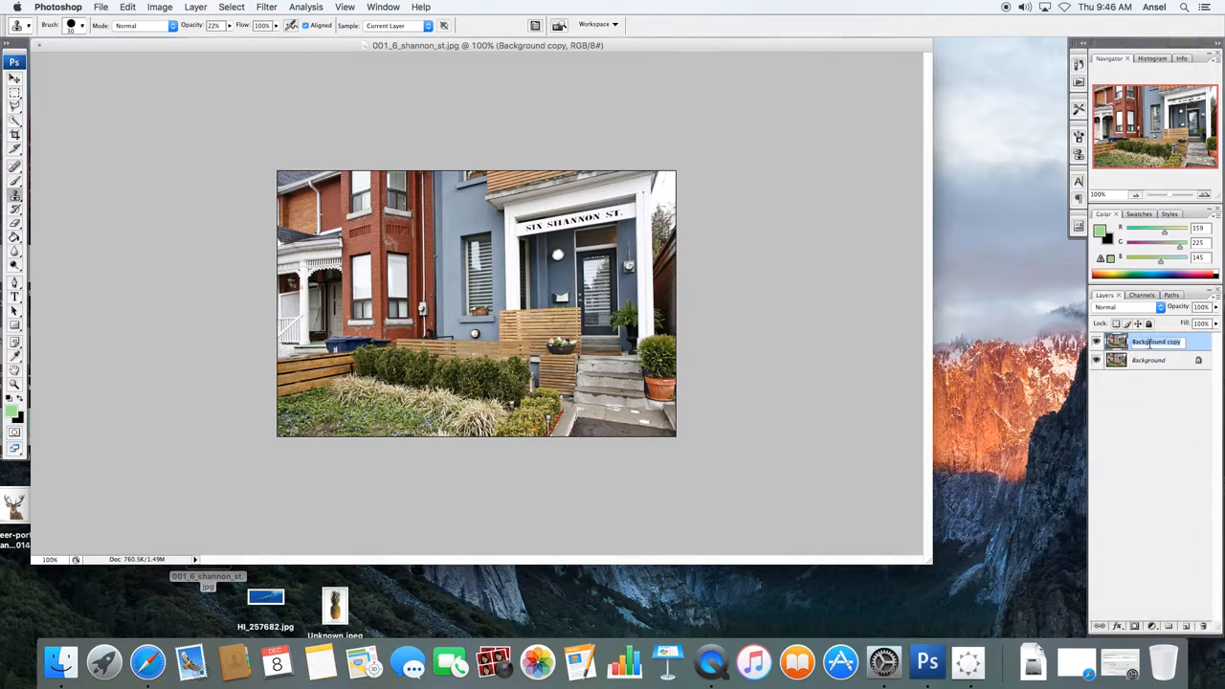
pyautogui.doubleClick(1156, 342)
pyautogui.write('clone')
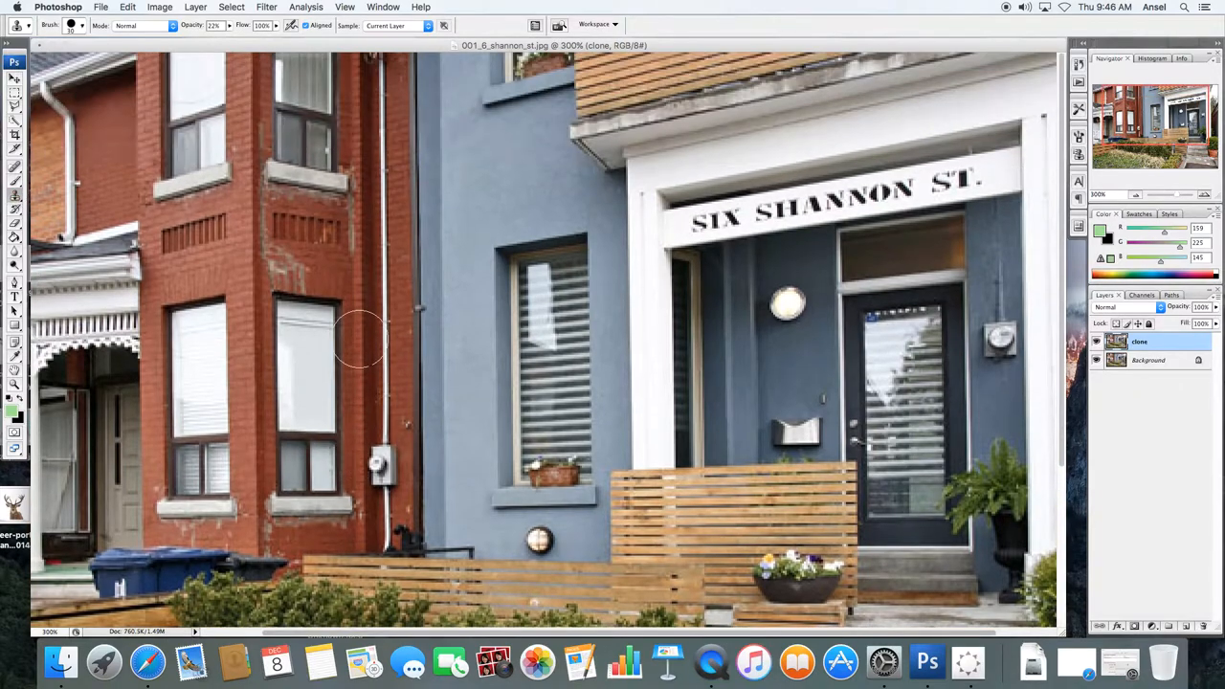
# Zoom in on the front door and set up the Clone Stamp with a smaller brush.
pyautogui.scroll(-3)
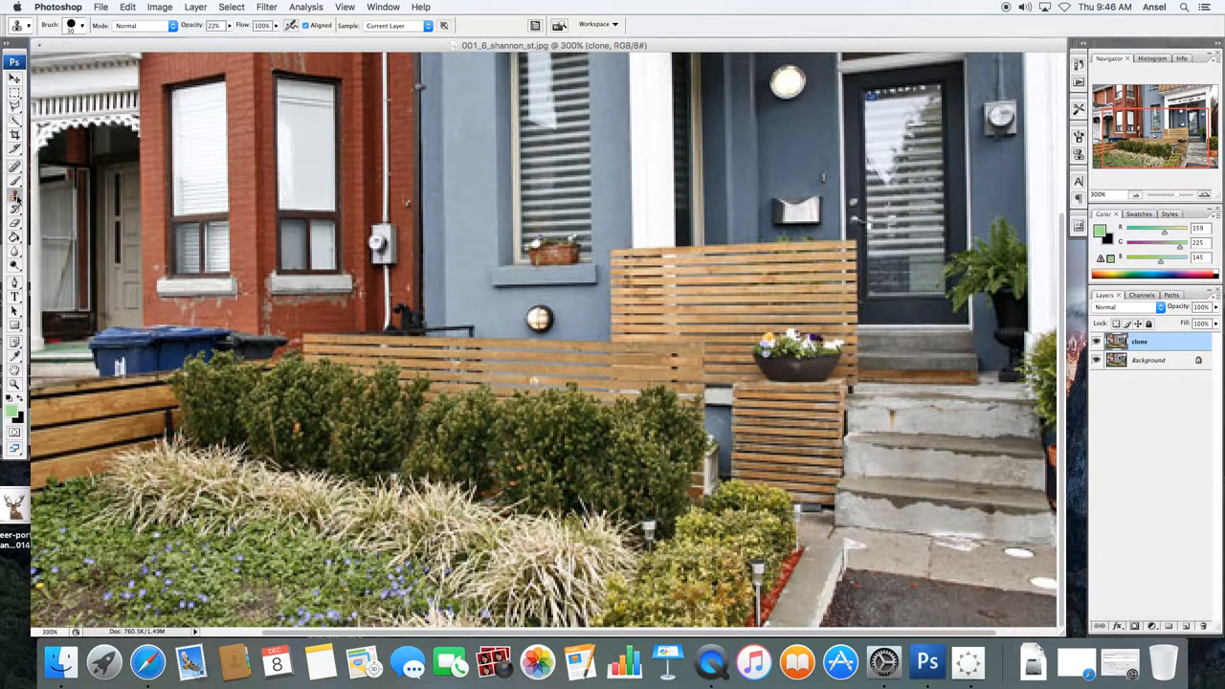
pyautogui.moveTo(14, 196)
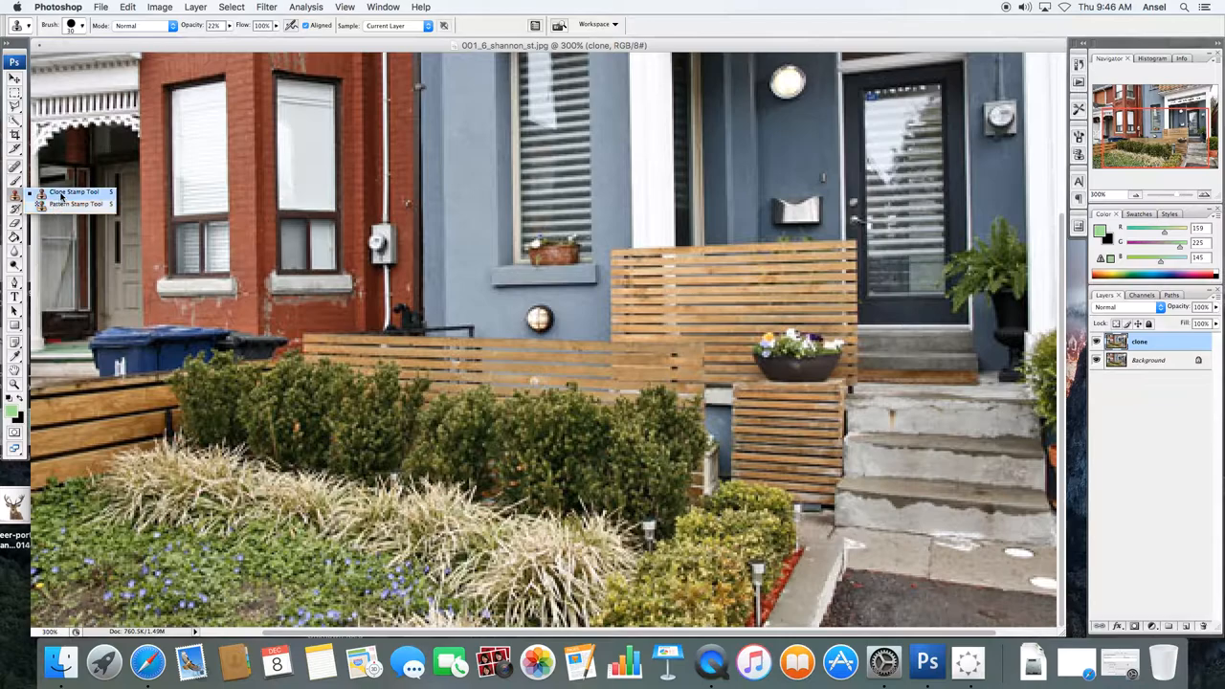
pyautogui.click(14, 64)
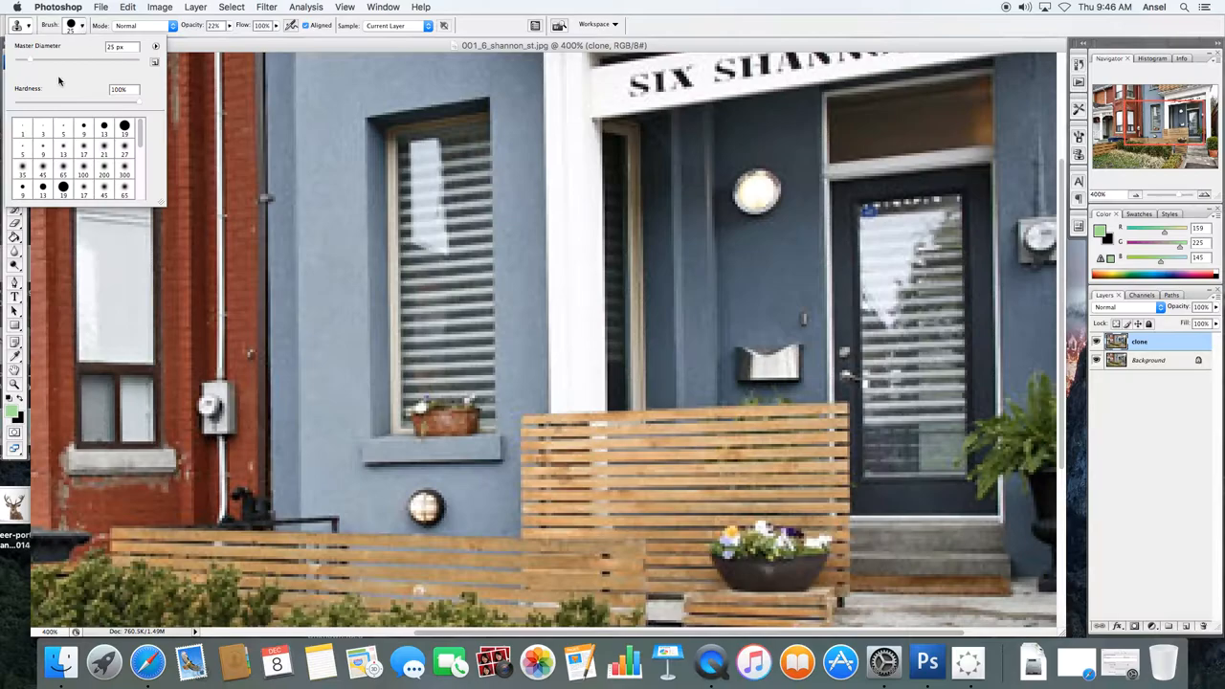
pyautogui.click(426, 100)
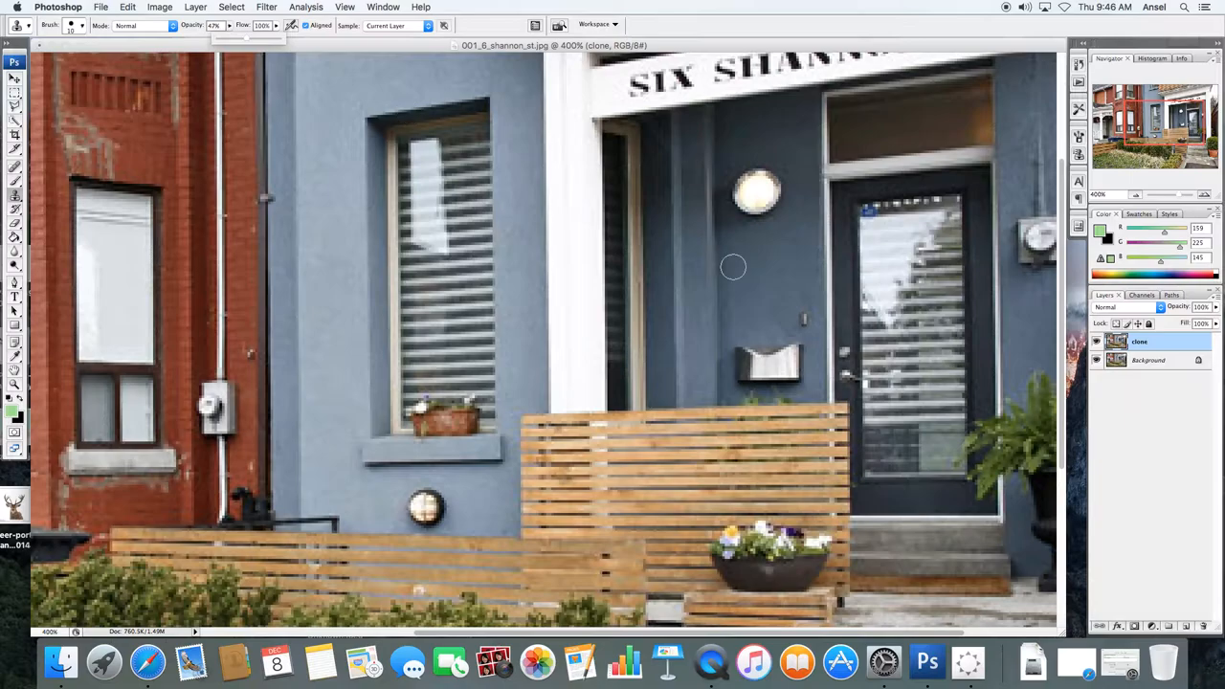
pyautogui.moveTo(791, 289)
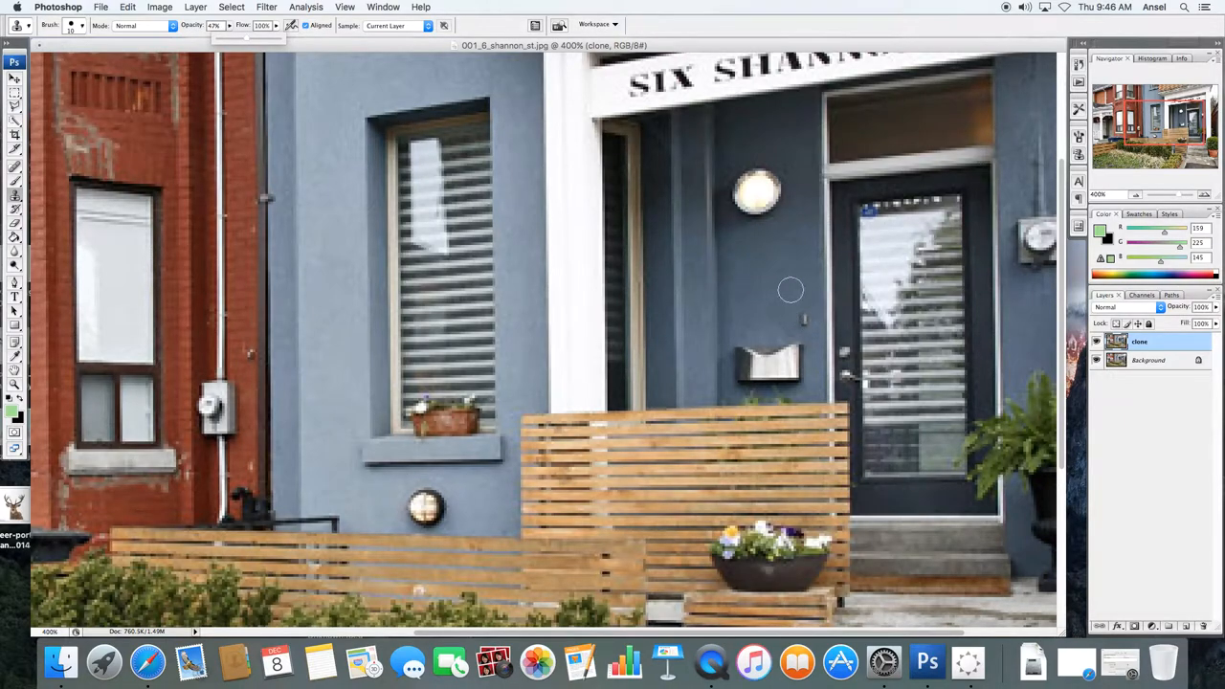
pyautogui.moveTo(800, 323)
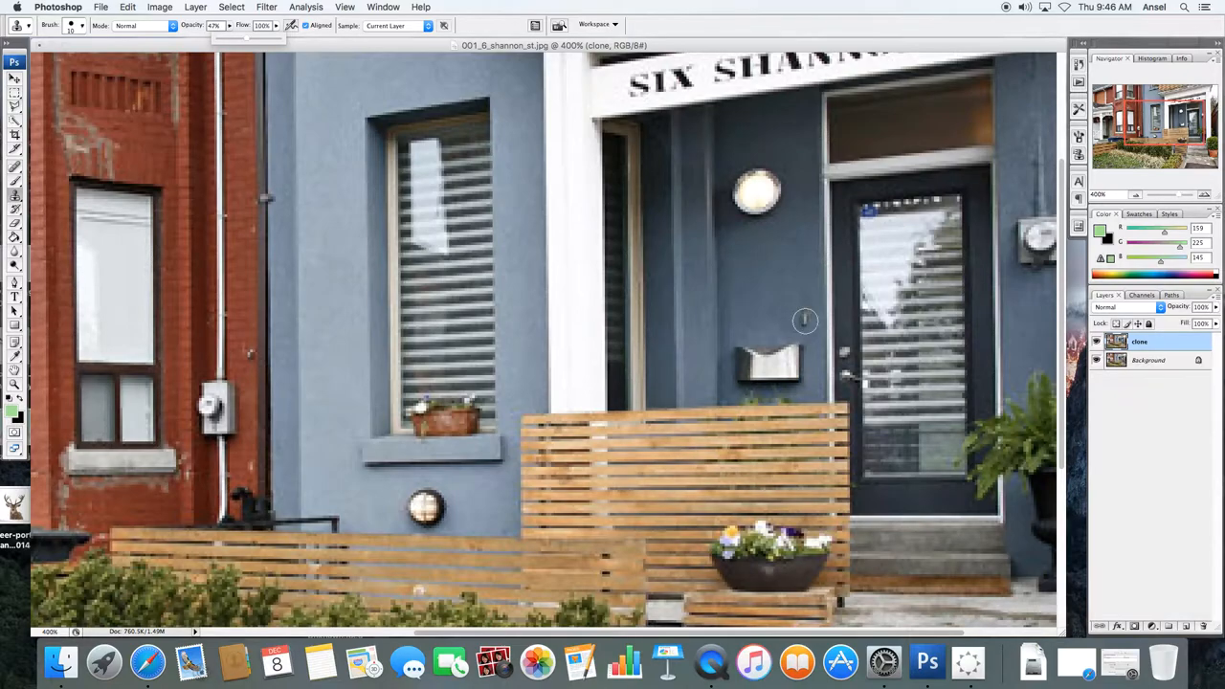
pyautogui.moveTo(769, 314)
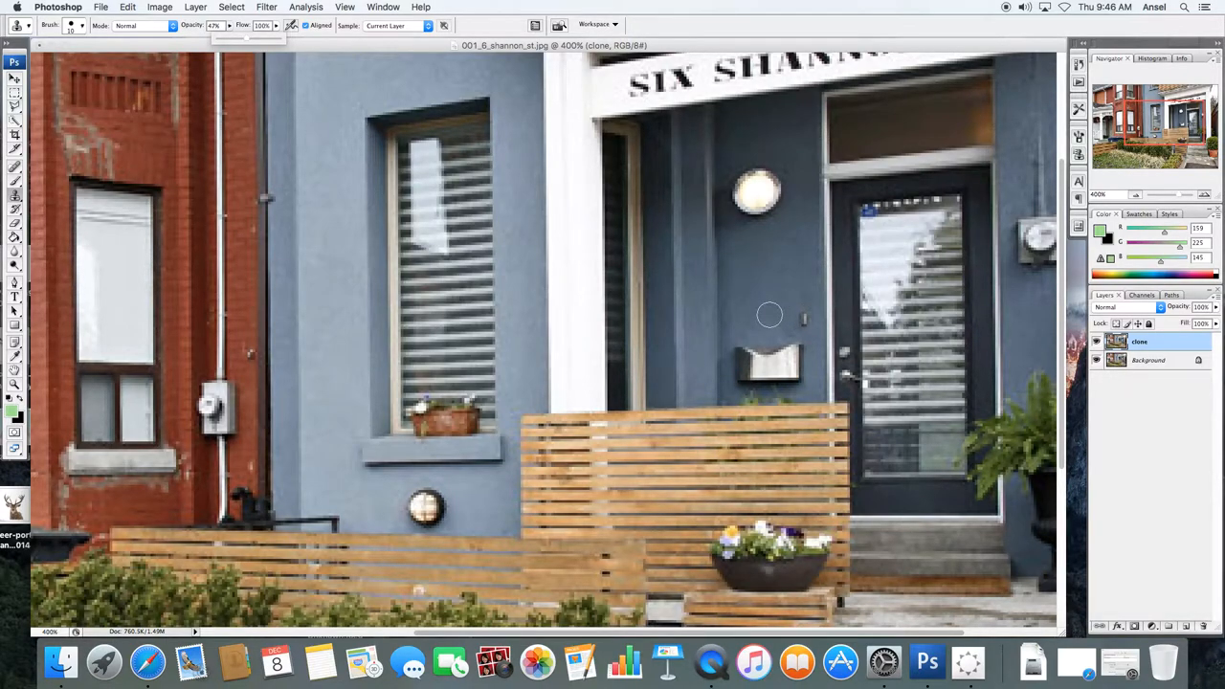
pyautogui.moveTo(782, 297)
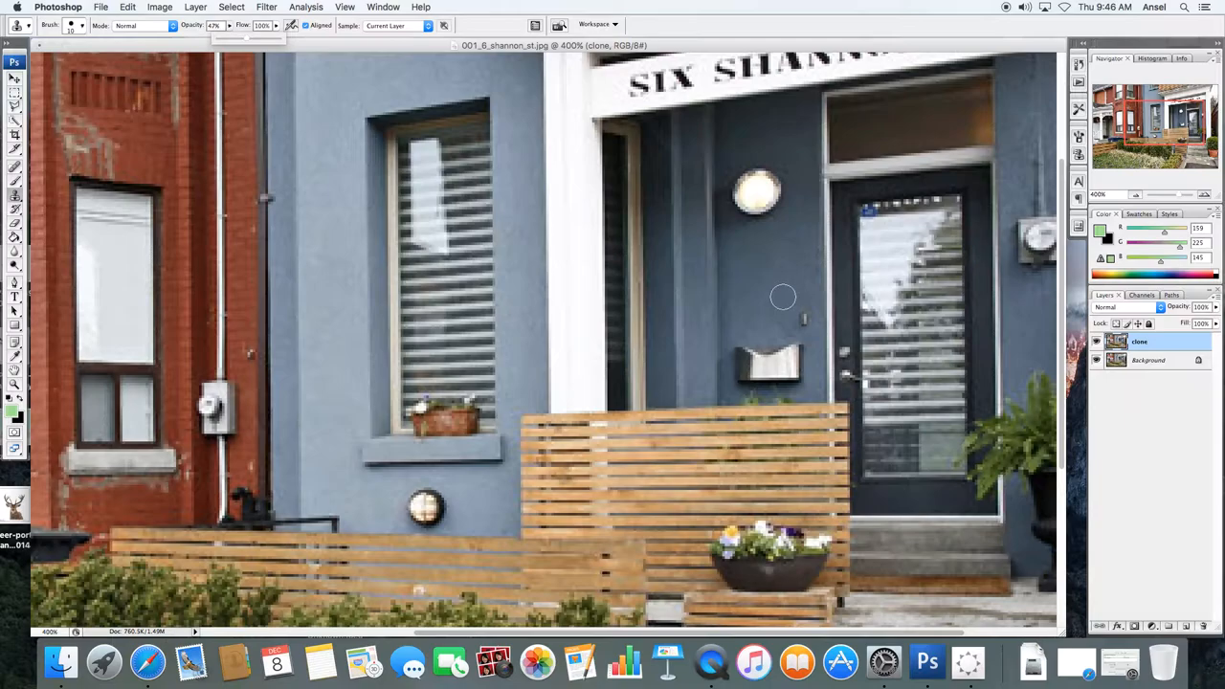
pyautogui.moveTo(777, 311)
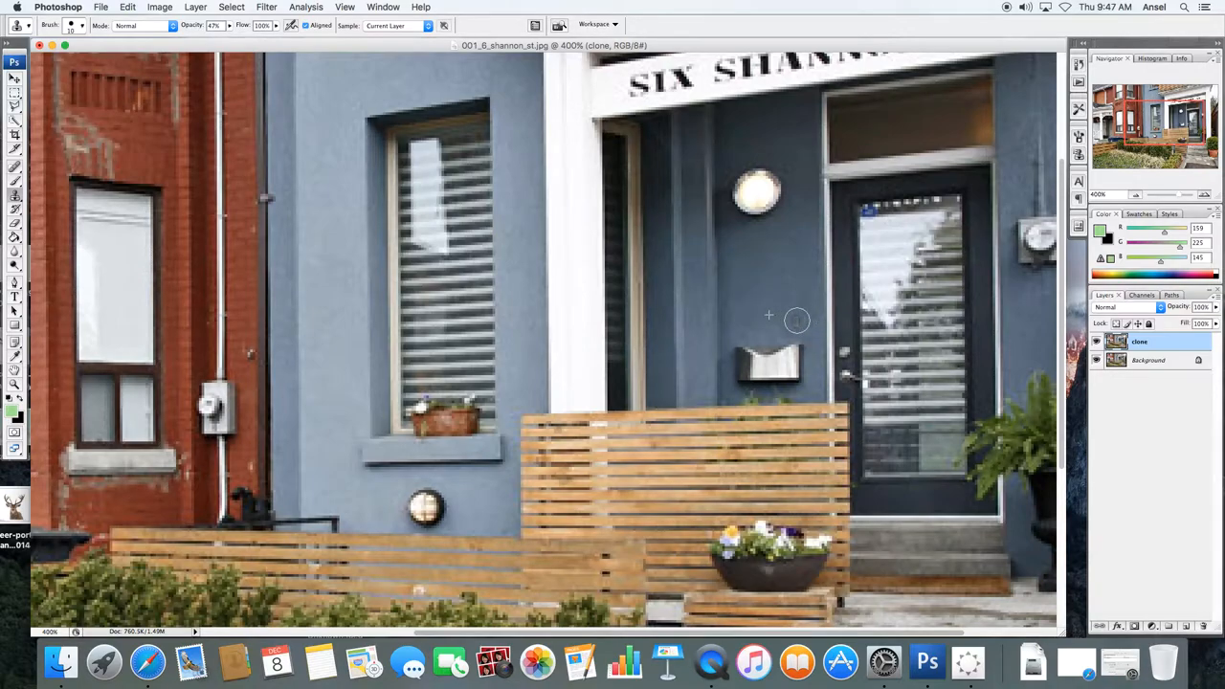
pyautogui.moveTo(806, 294)
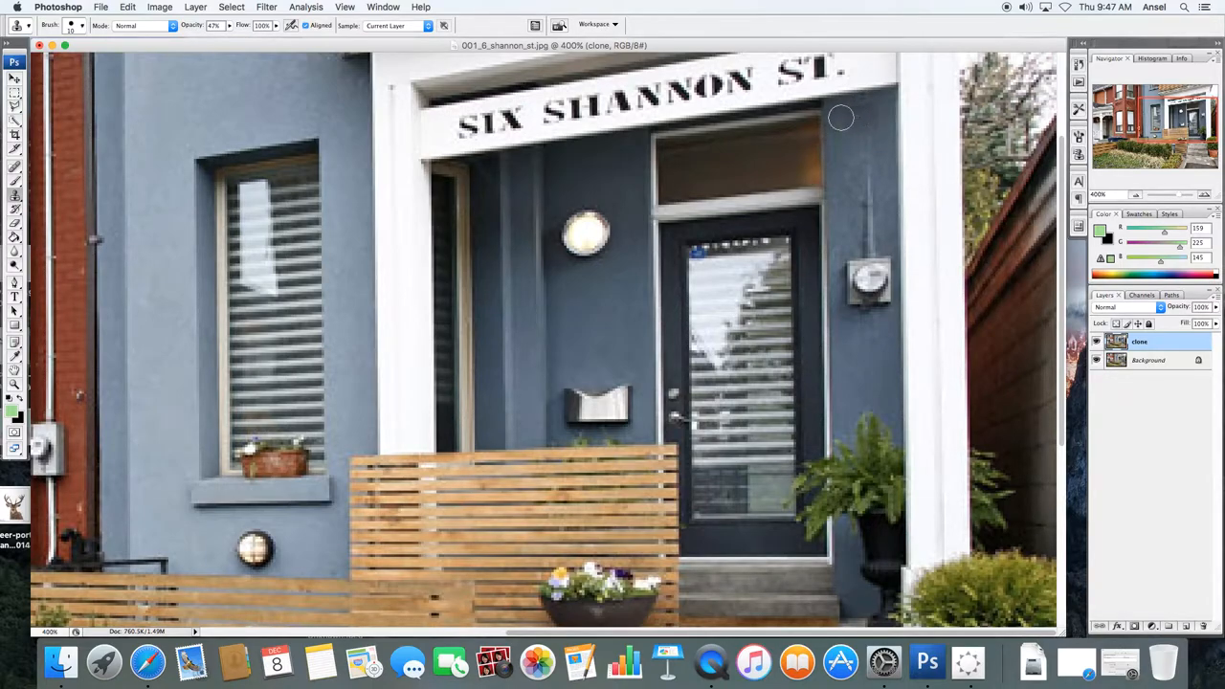
pyautogui.moveTo(860, 121)
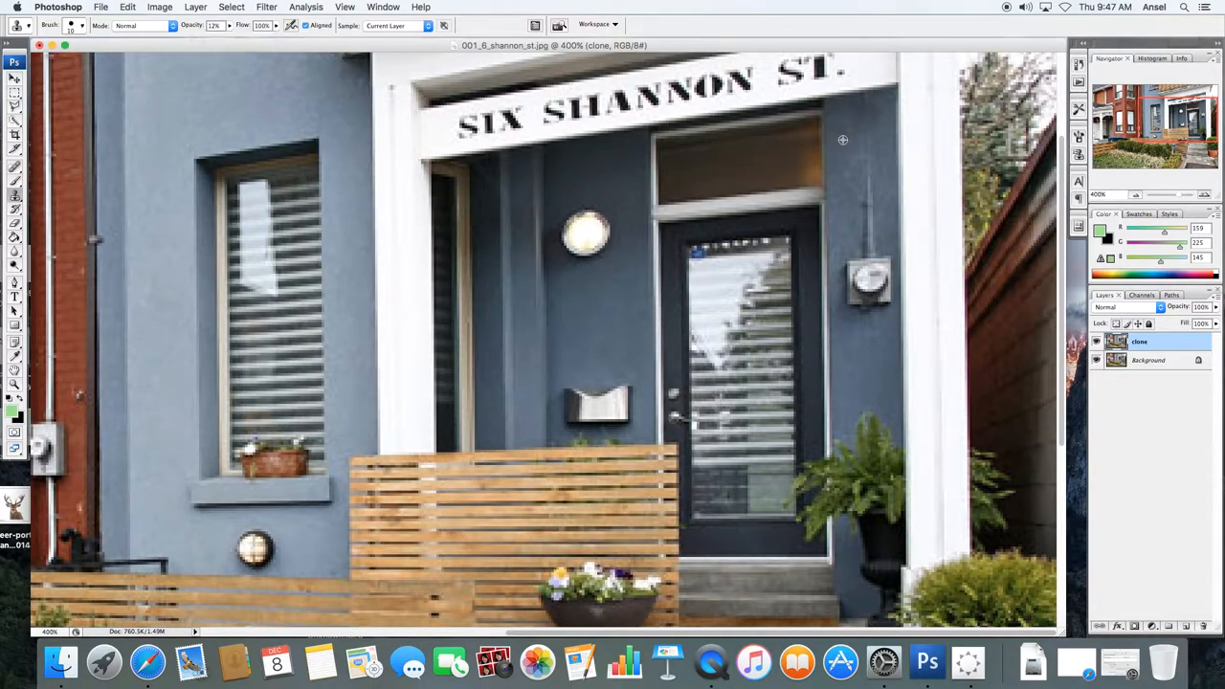
pyautogui.moveTo(877, 114)
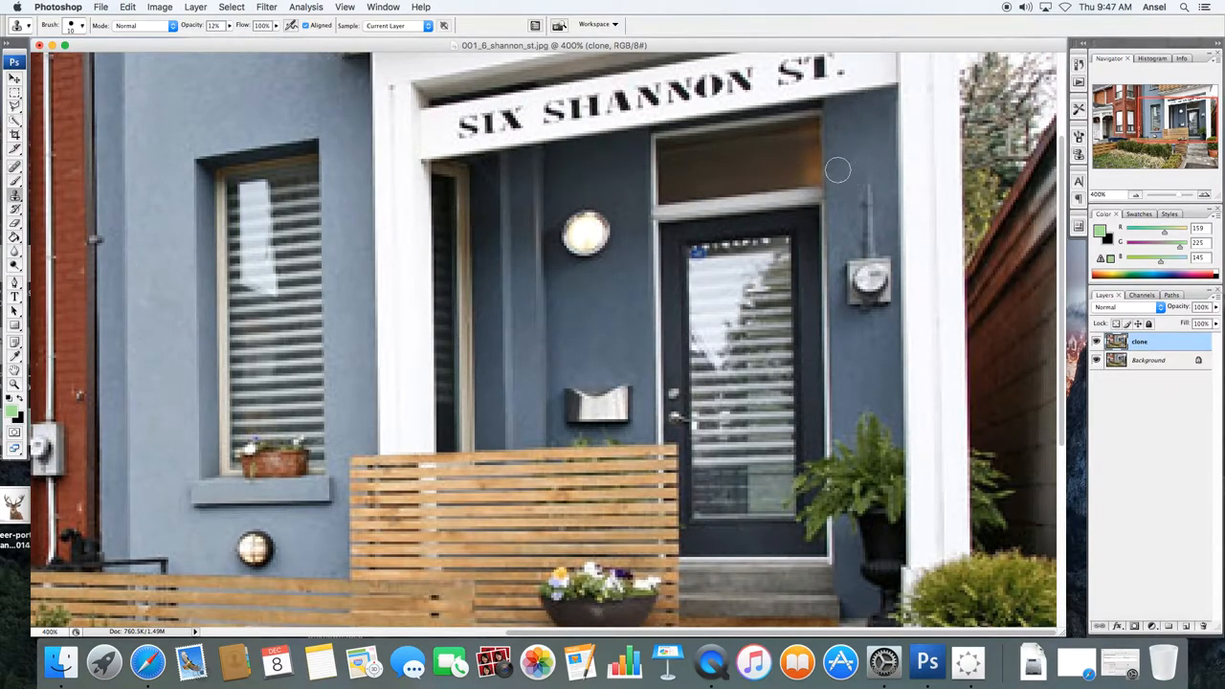
pyautogui.moveTo(865, 196)
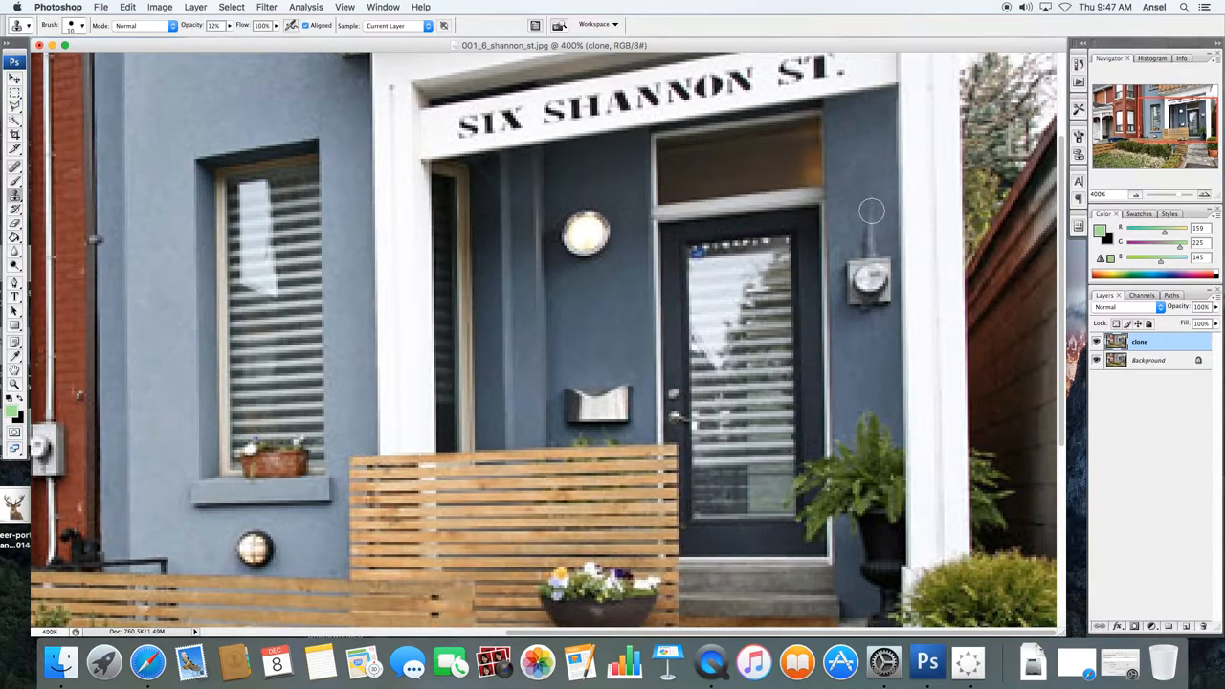
pyautogui.moveTo(867, 227)
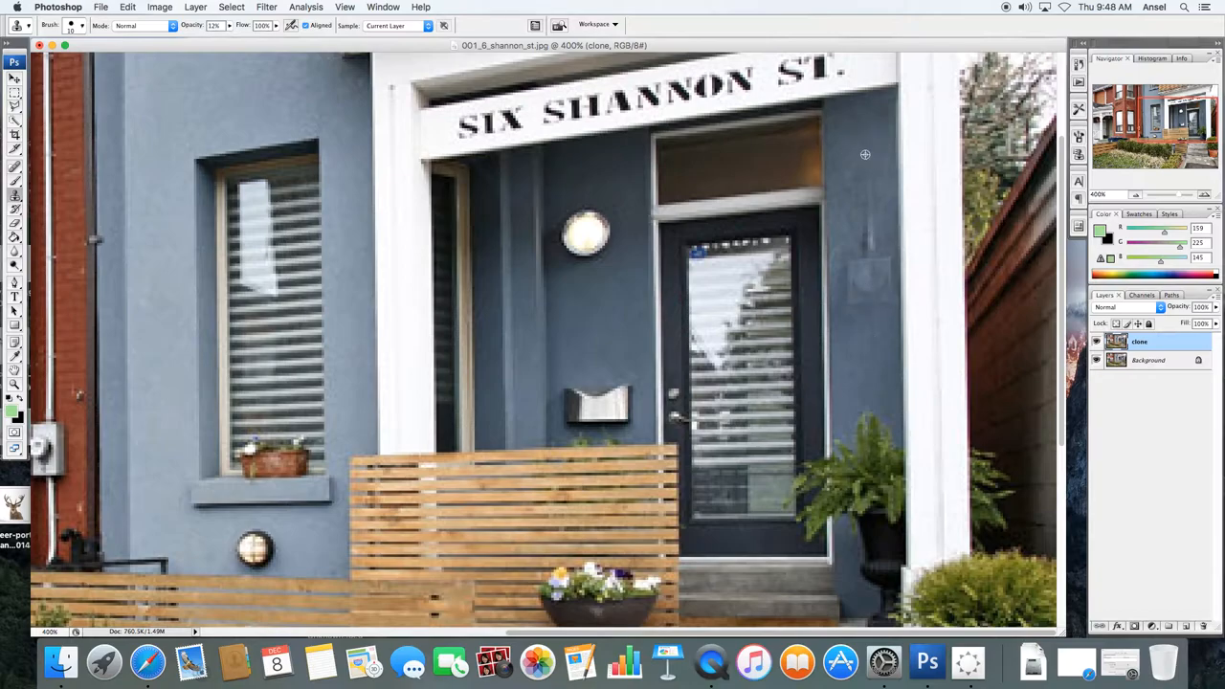
pyautogui.moveTo(856, 184)
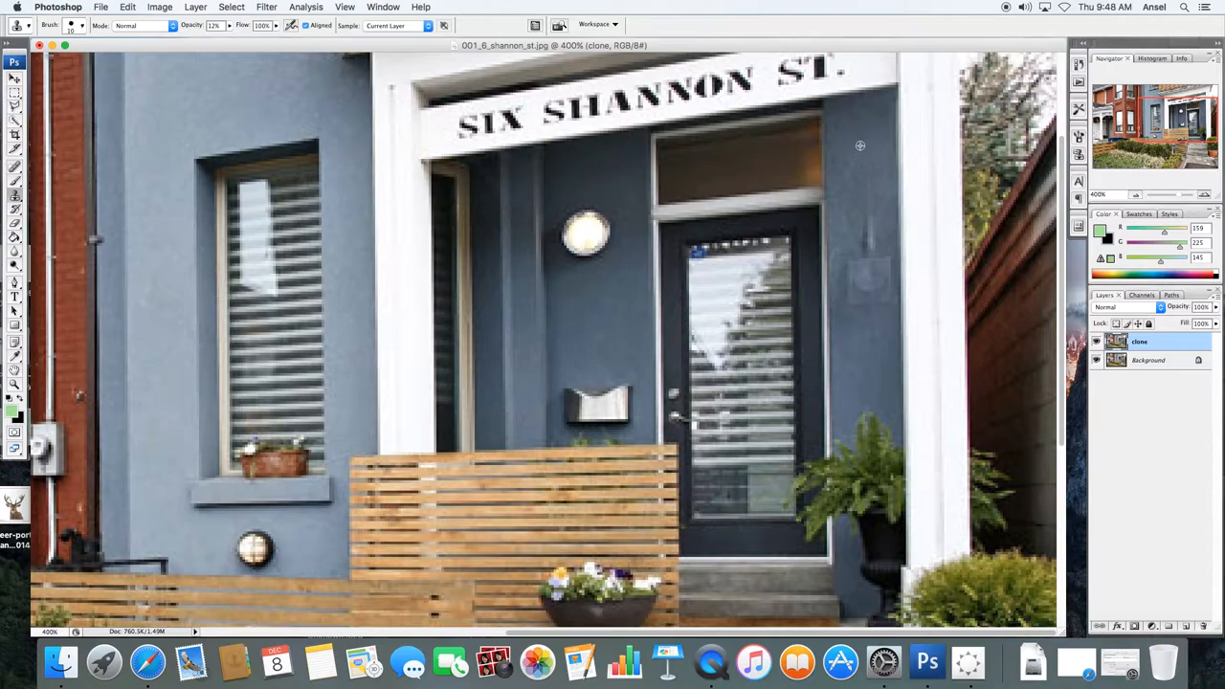
pyautogui.moveTo(865, 218)
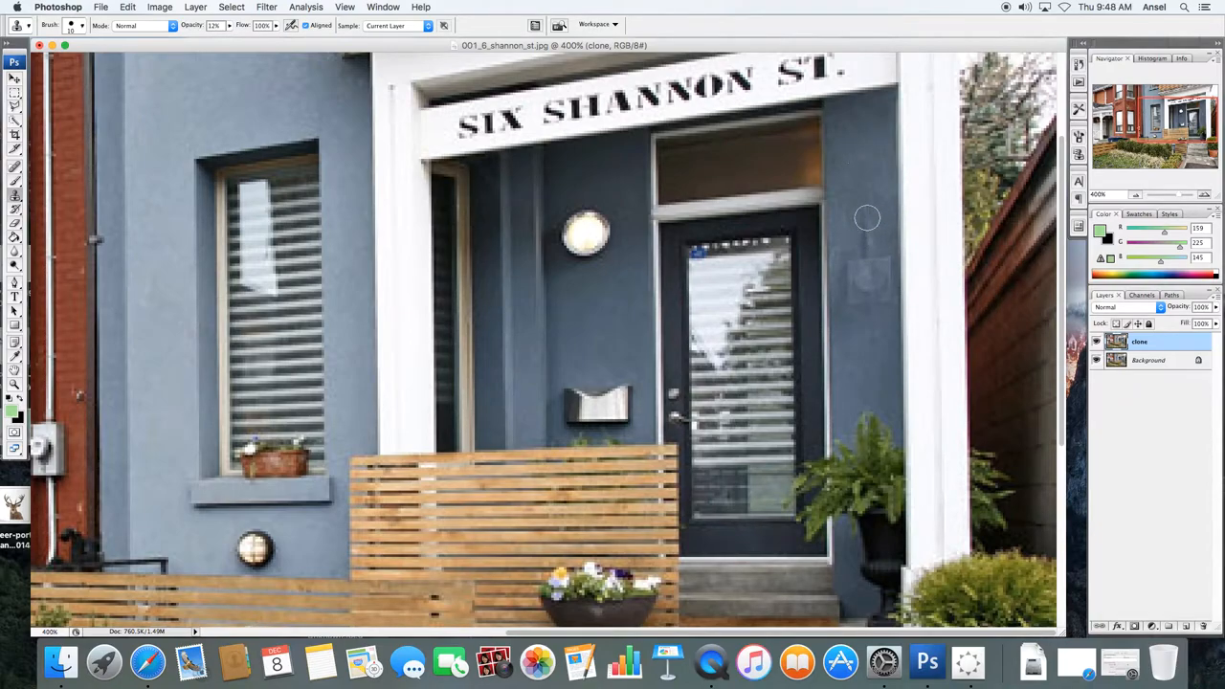
pyautogui.moveTo(871, 136)
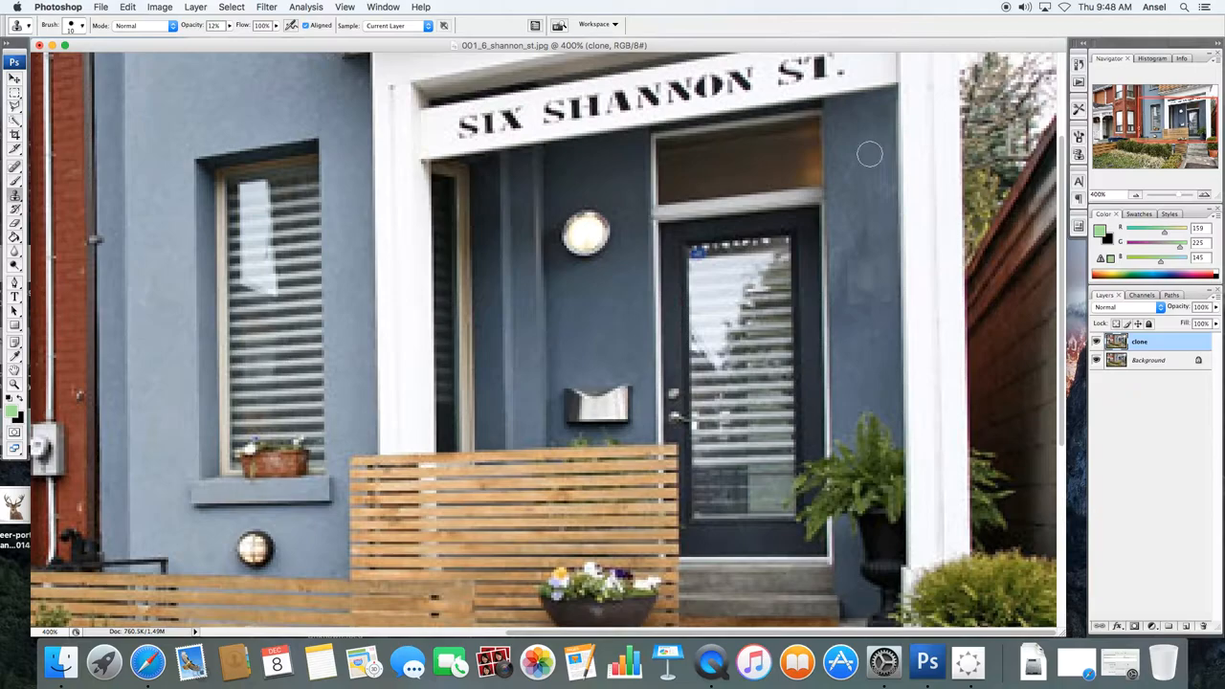
pyautogui.moveTo(854, 271)
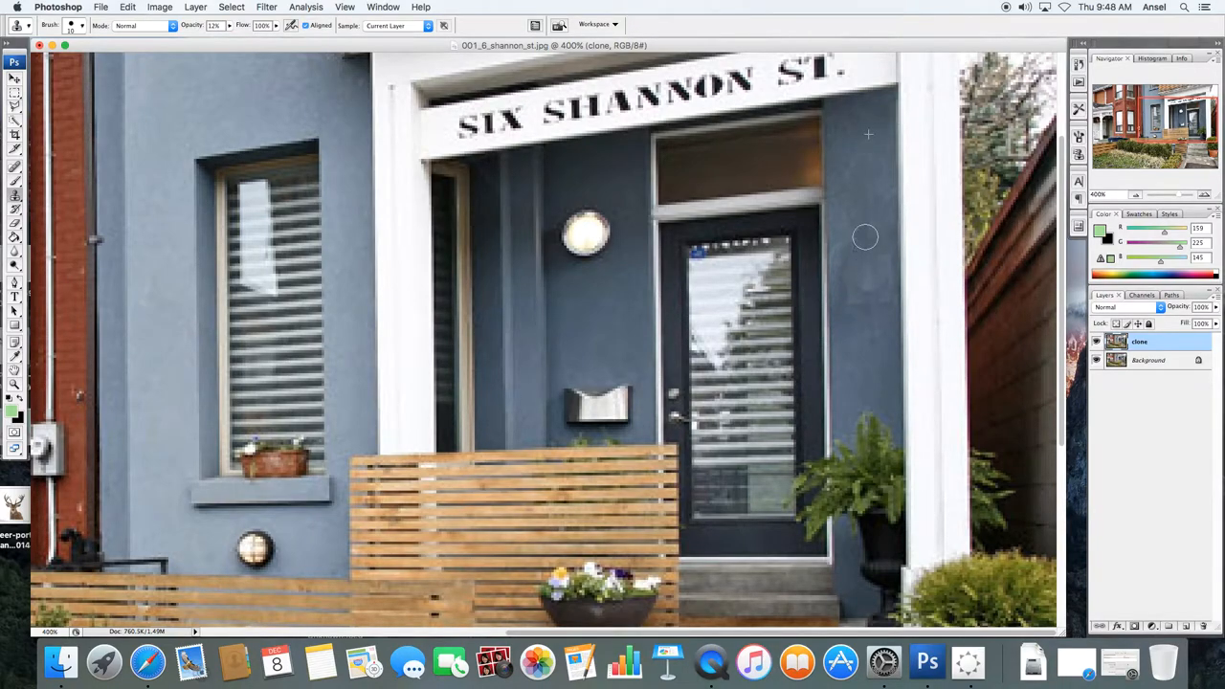
pyautogui.moveTo(870, 293)
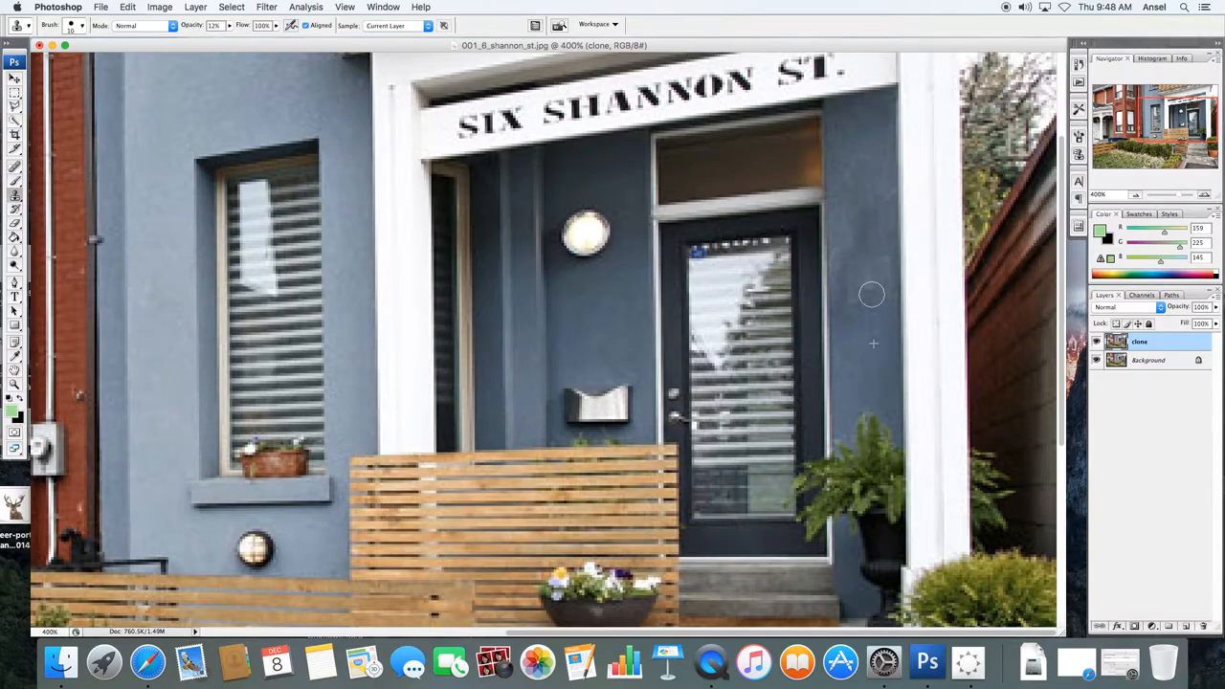
pyautogui.moveTo(882, 300)
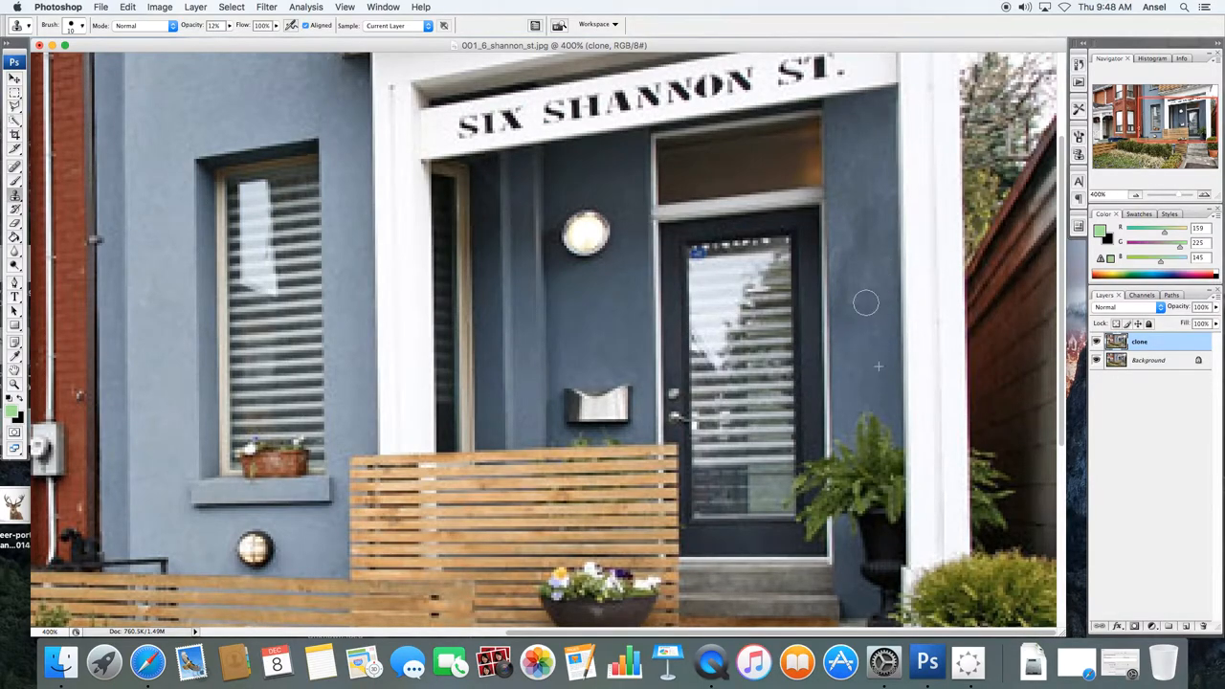
pyautogui.moveTo(851, 300)
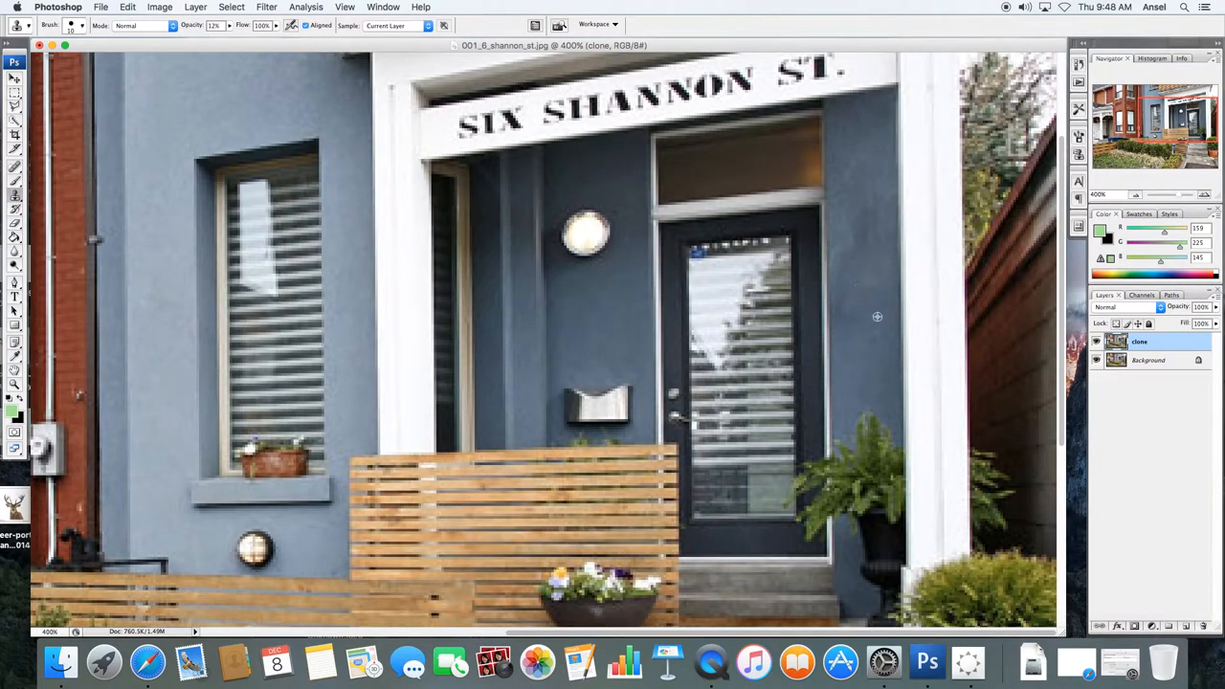
pyautogui.moveTo(882, 257)
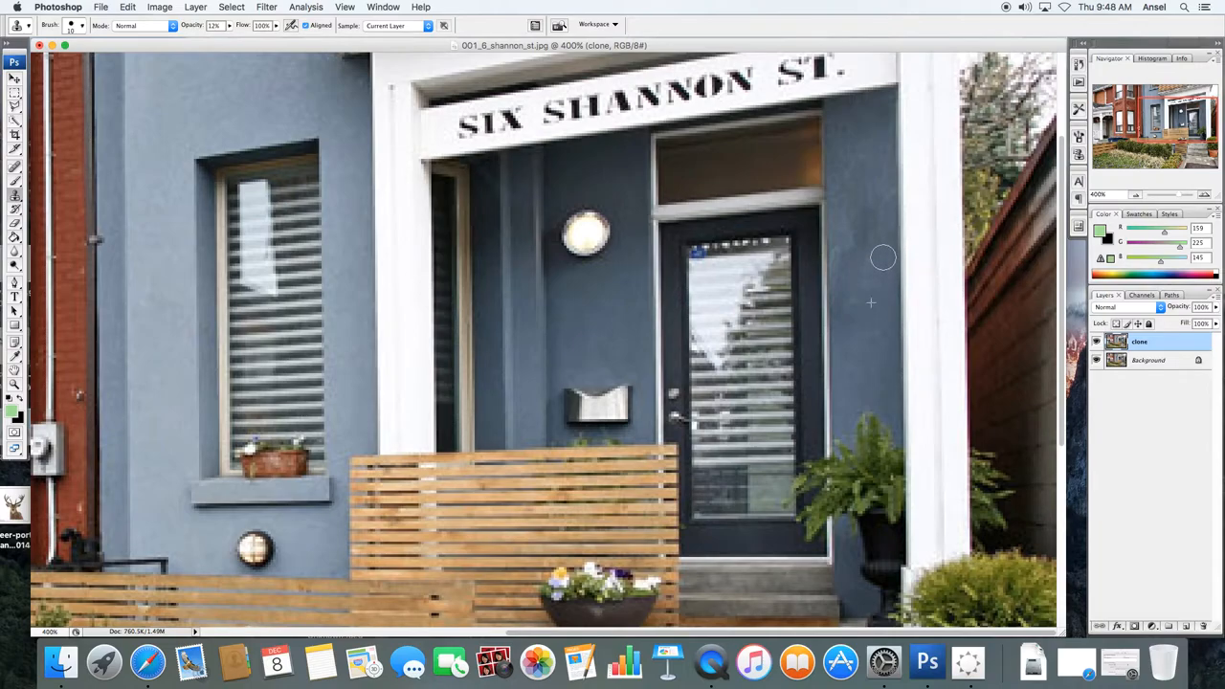
pyautogui.moveTo(883, 296)
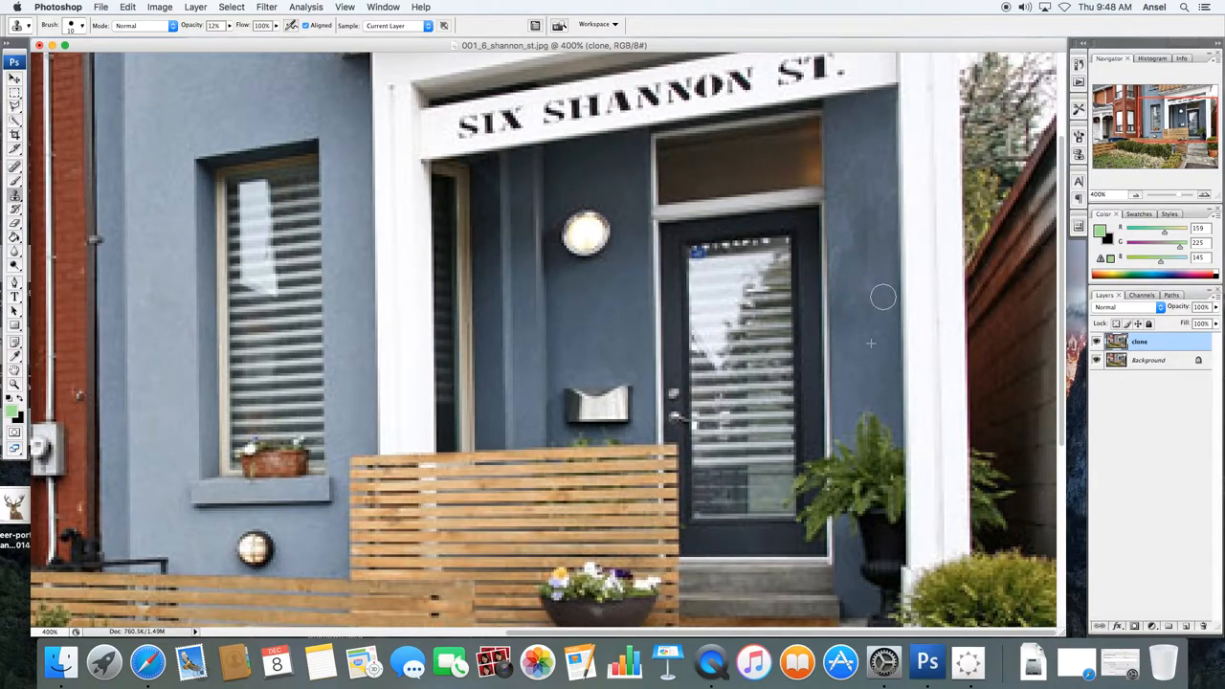
pyautogui.moveTo(851, 236)
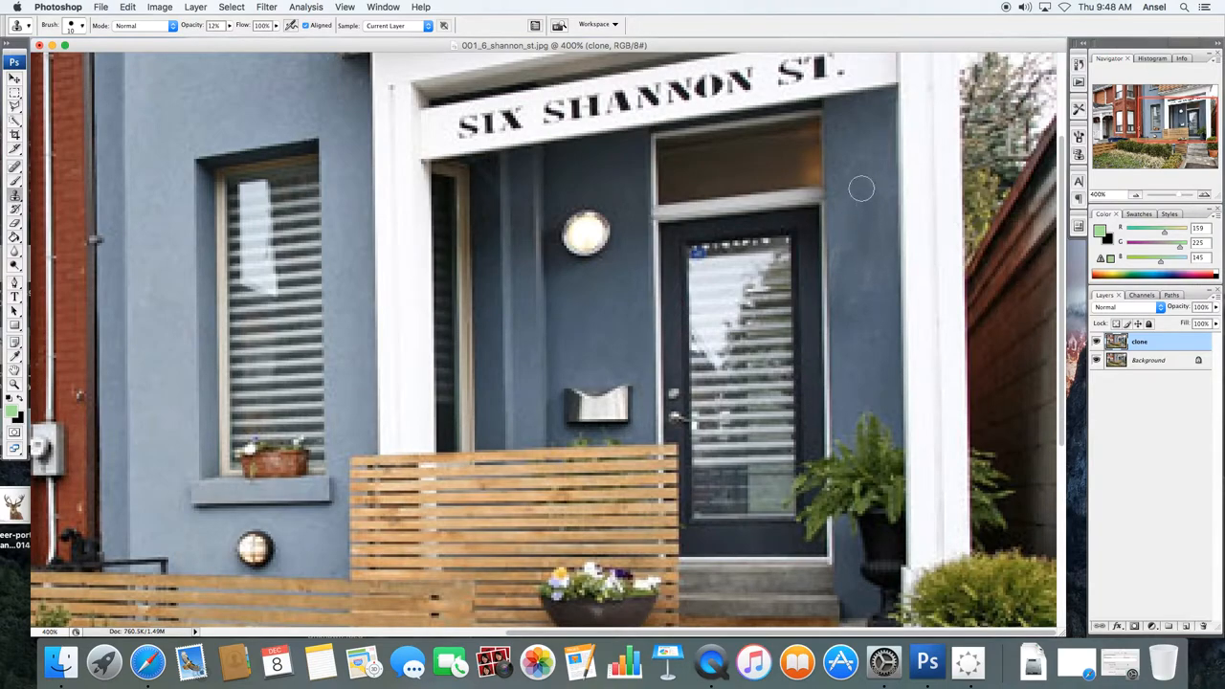
pyautogui.moveTo(847, 231)
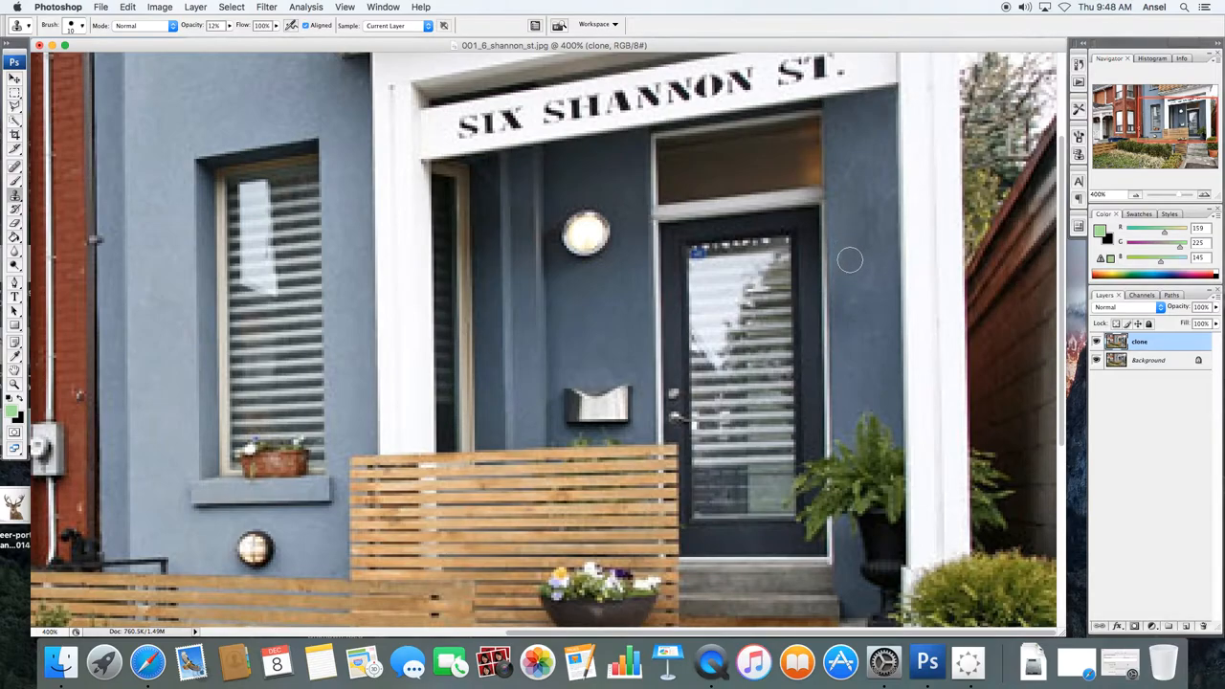
pyautogui.moveTo(849, 316)
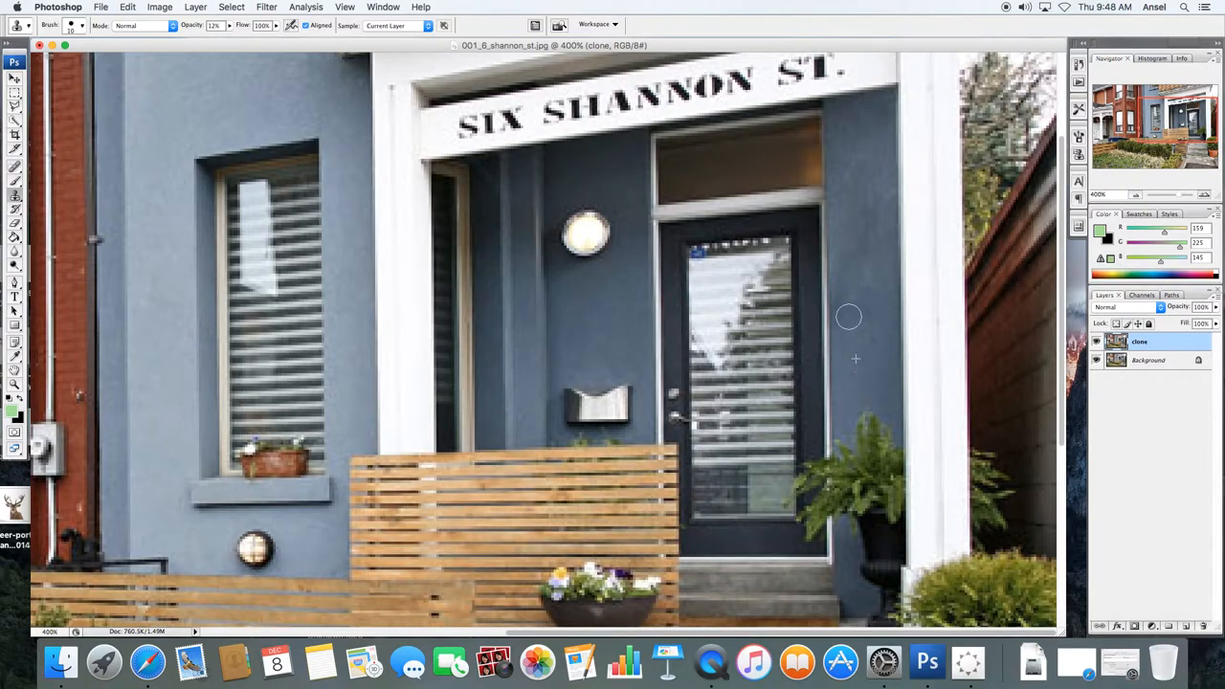
pyautogui.moveTo(847, 333)
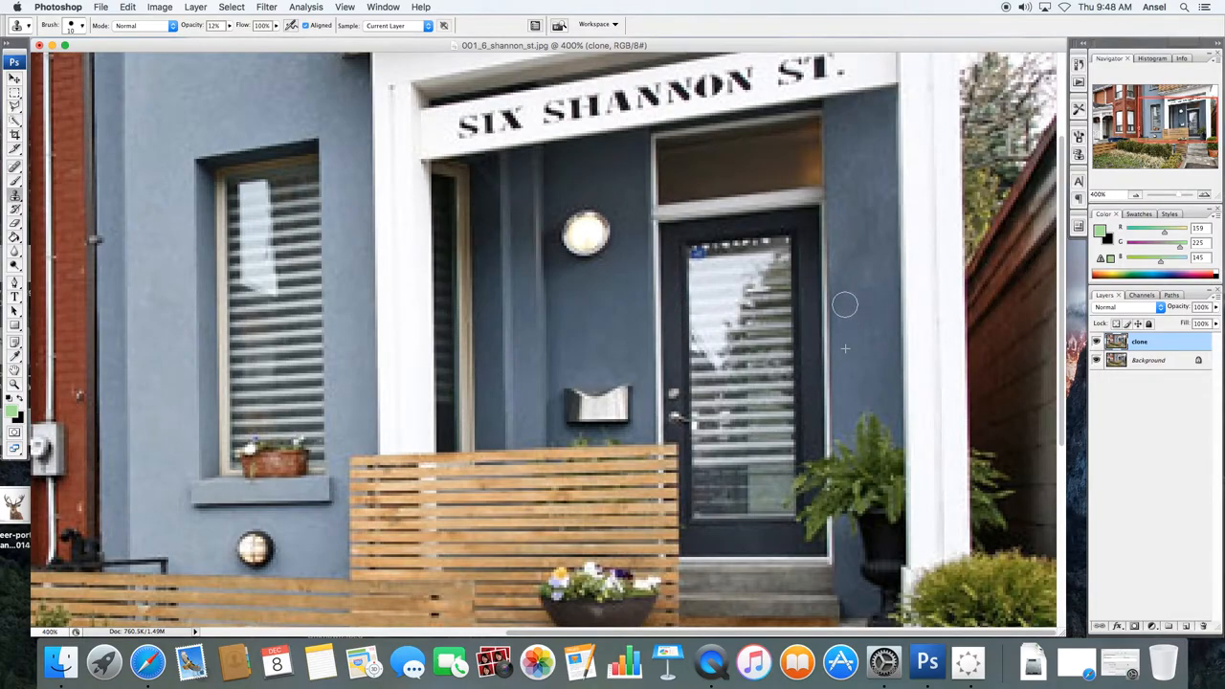
pyautogui.moveTo(914, 292)
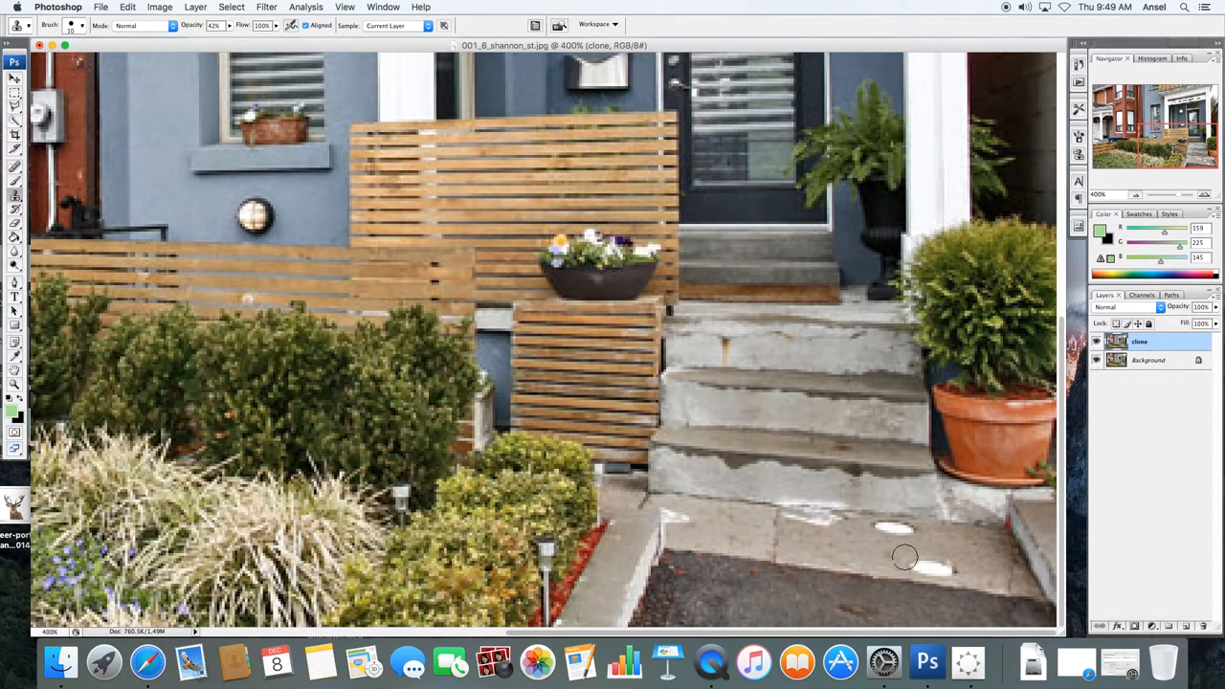
pyautogui.moveTo(945, 566)
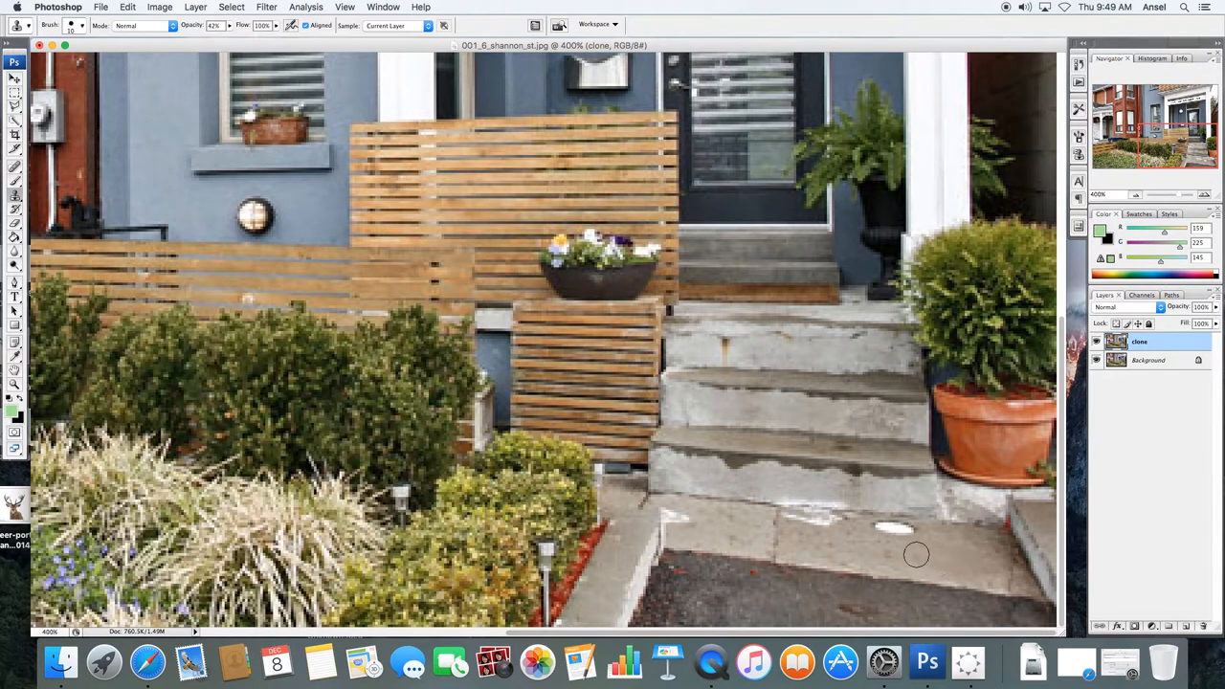
pyautogui.moveTo(894, 530)
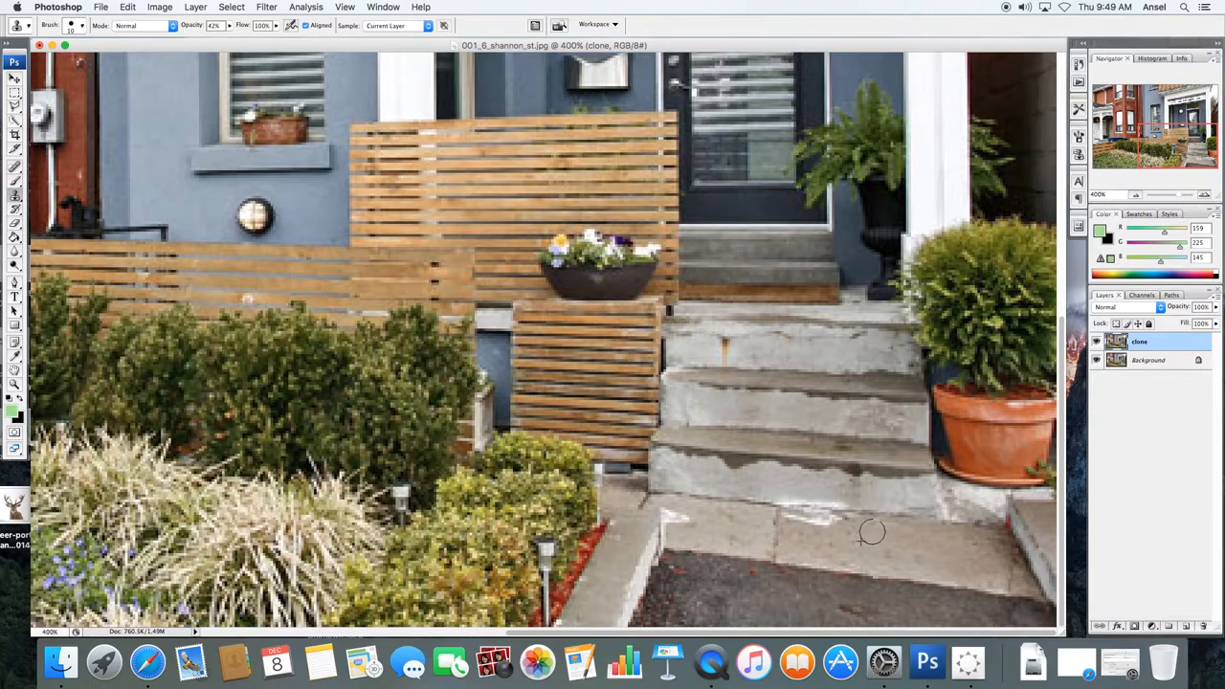
pyautogui.moveTo(851, 526)
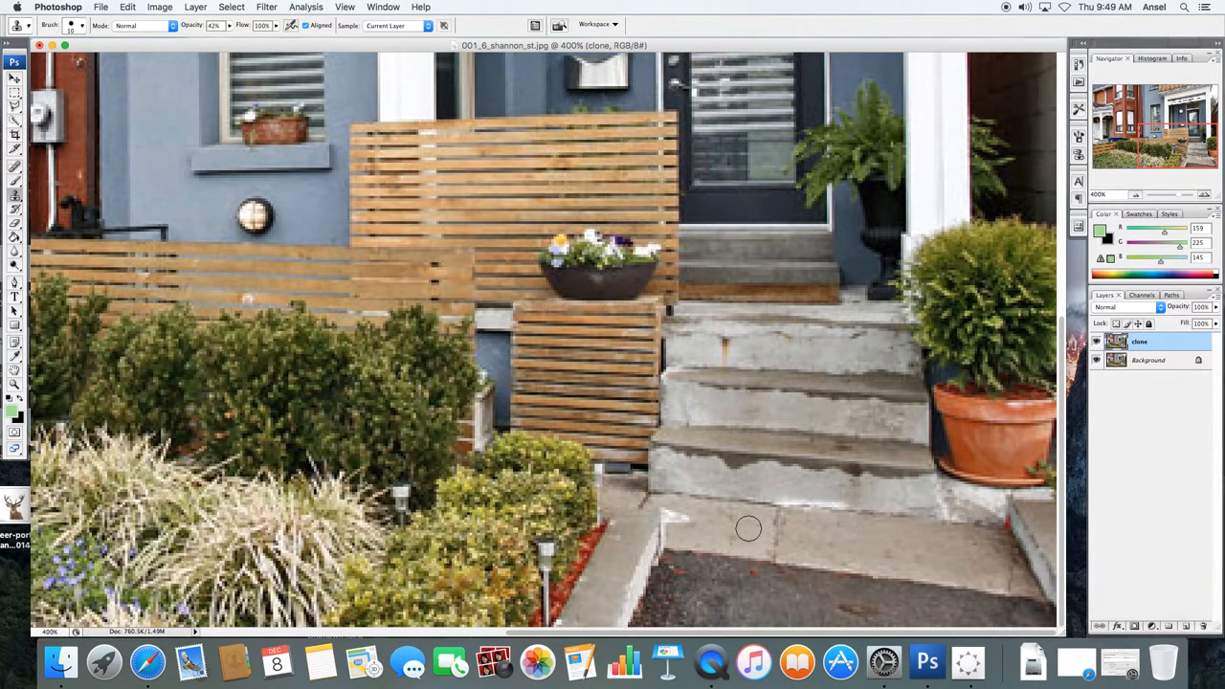
pyautogui.moveTo(729, 536)
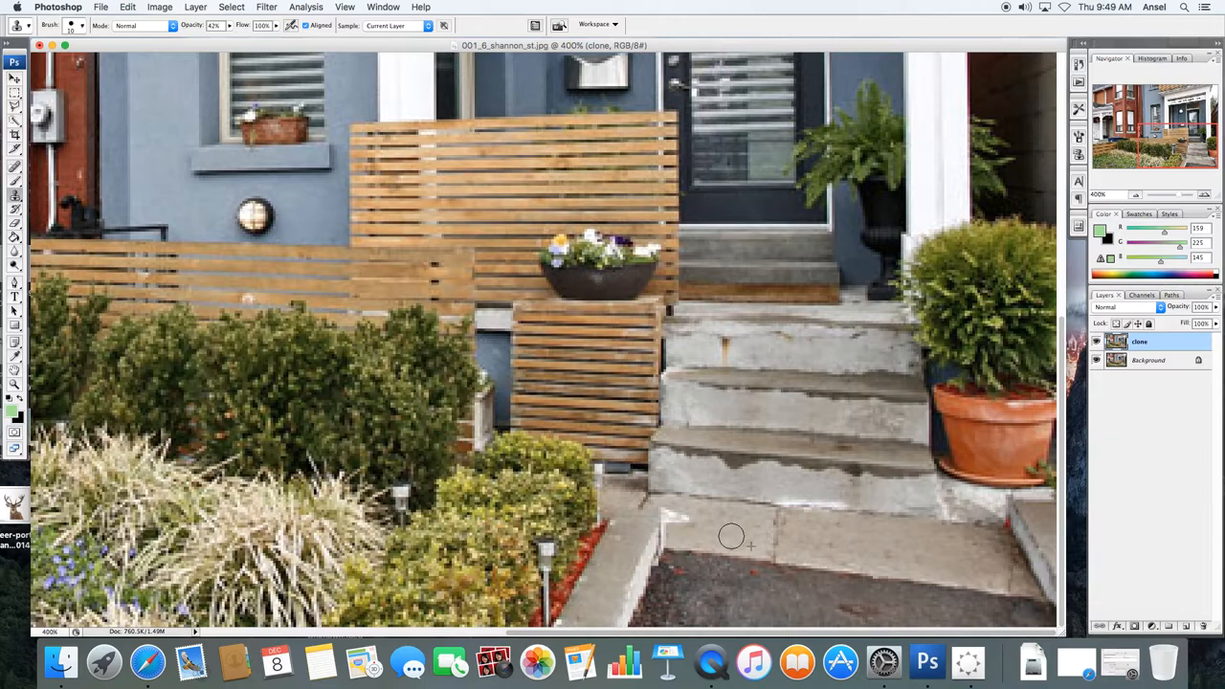
pyautogui.moveTo(775, 526)
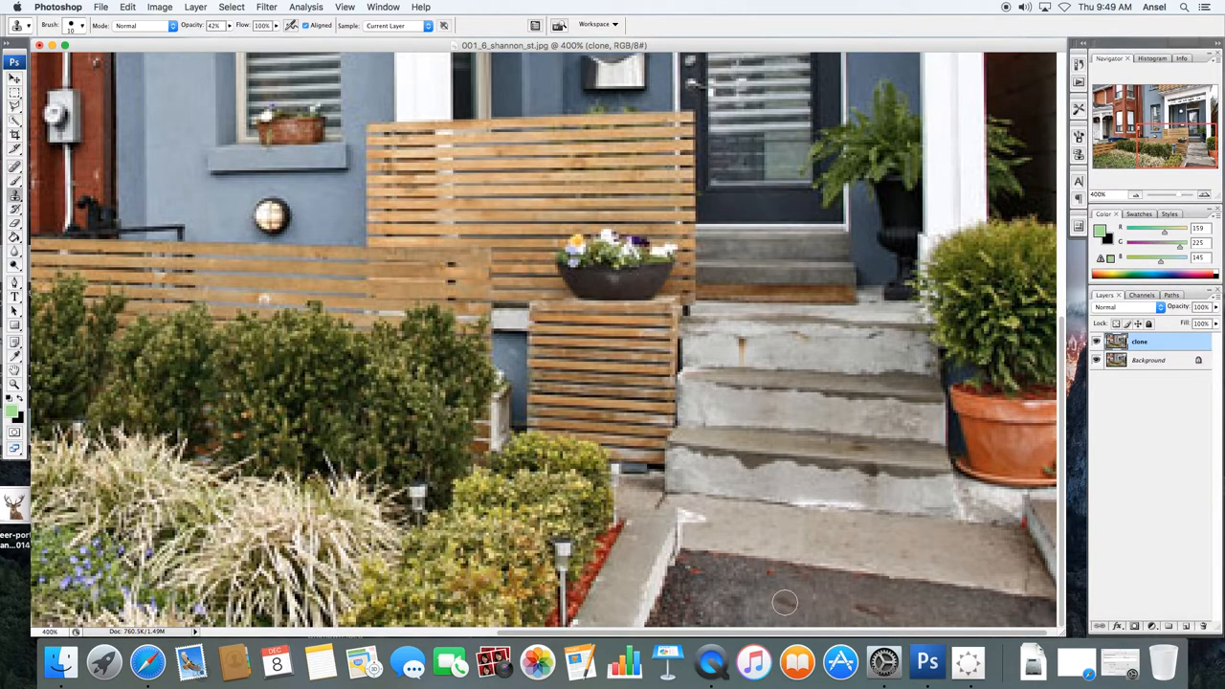
pyautogui.moveTo(773, 605)
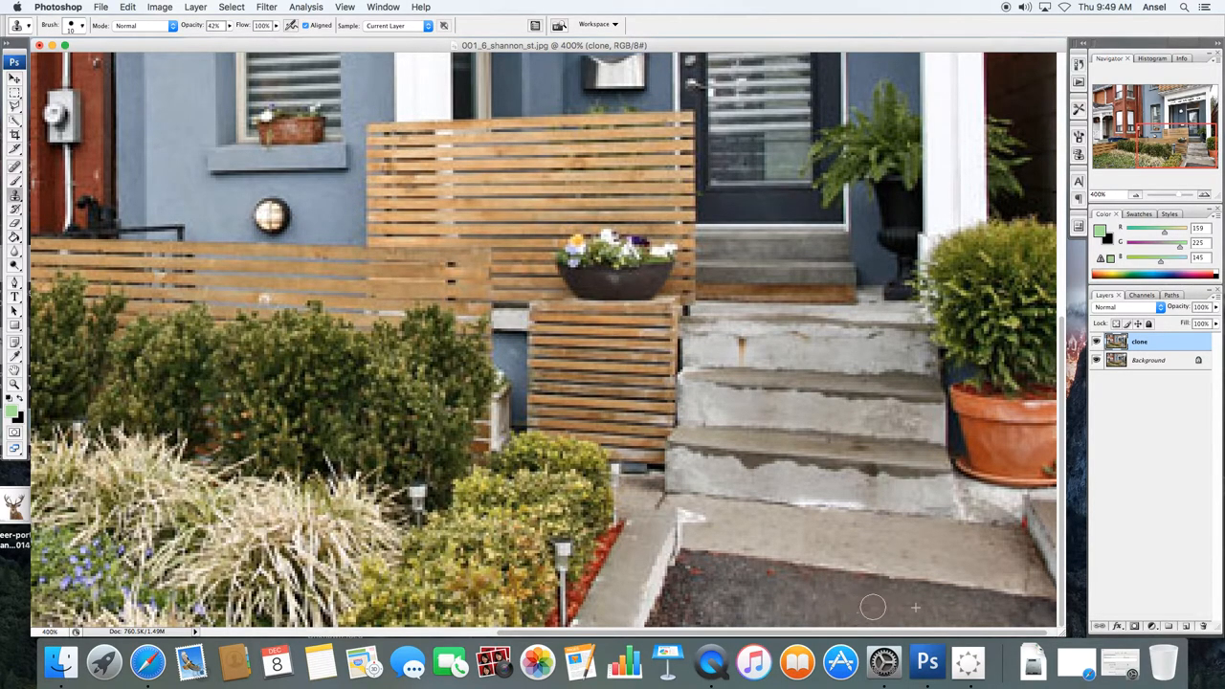
pyautogui.moveTo(775, 579)
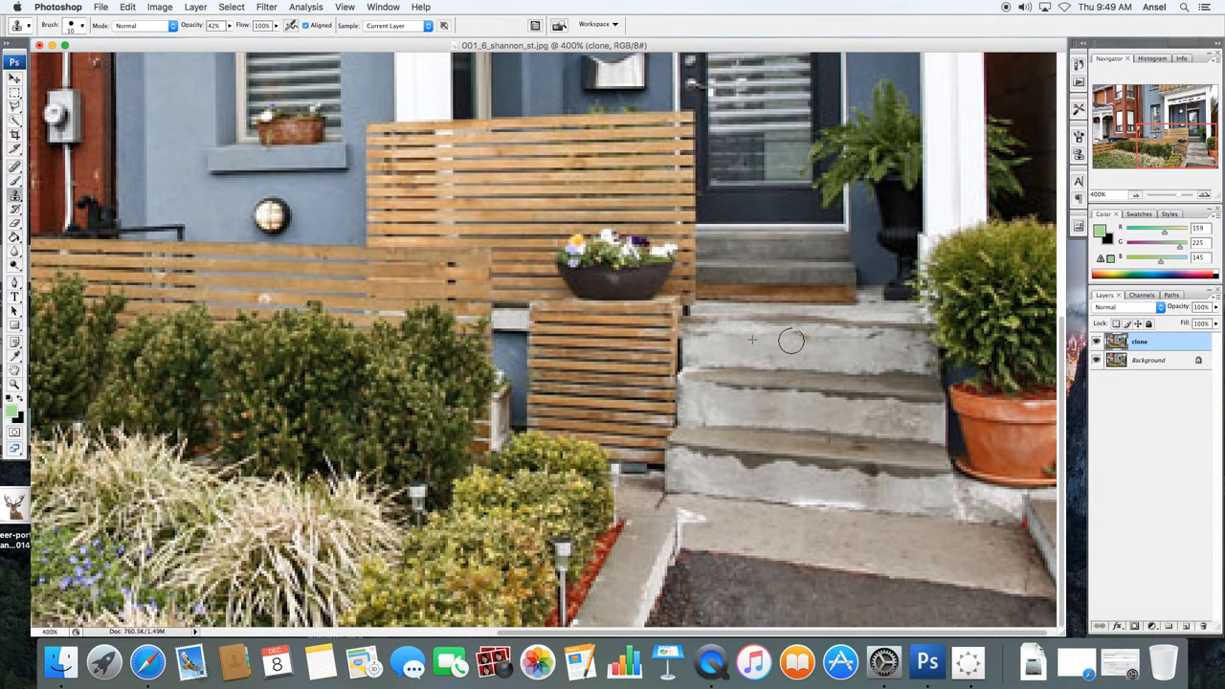
pyautogui.moveTo(875, 342)
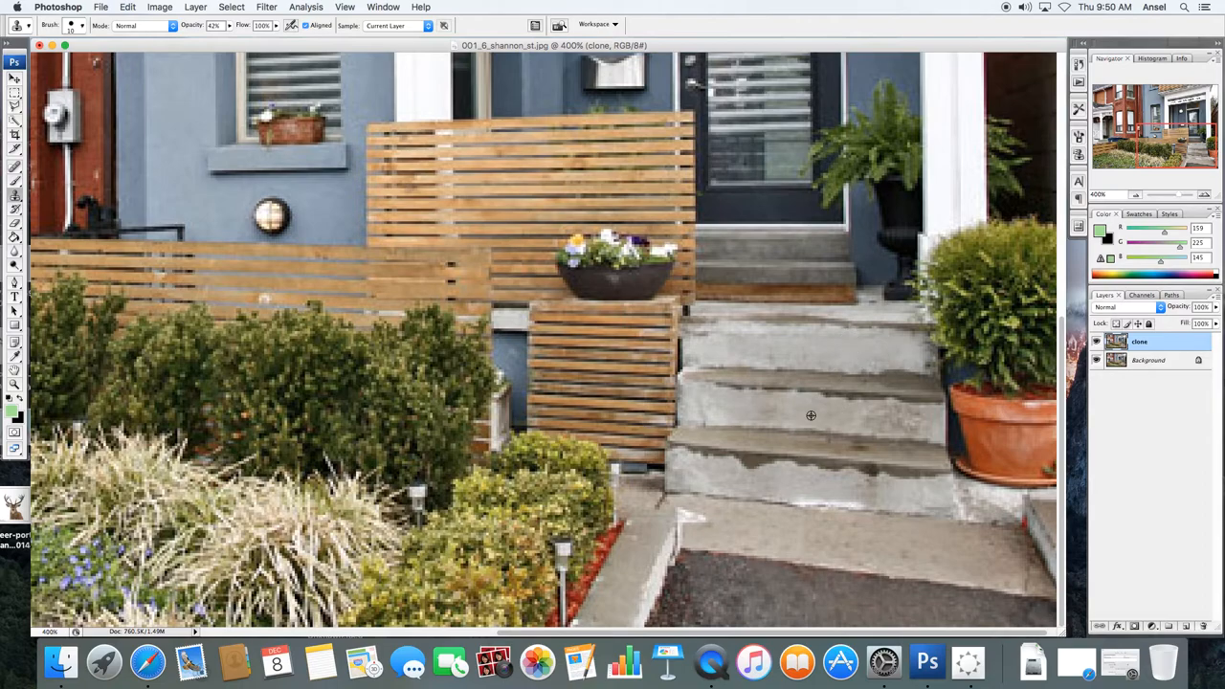
pyautogui.moveTo(852, 415)
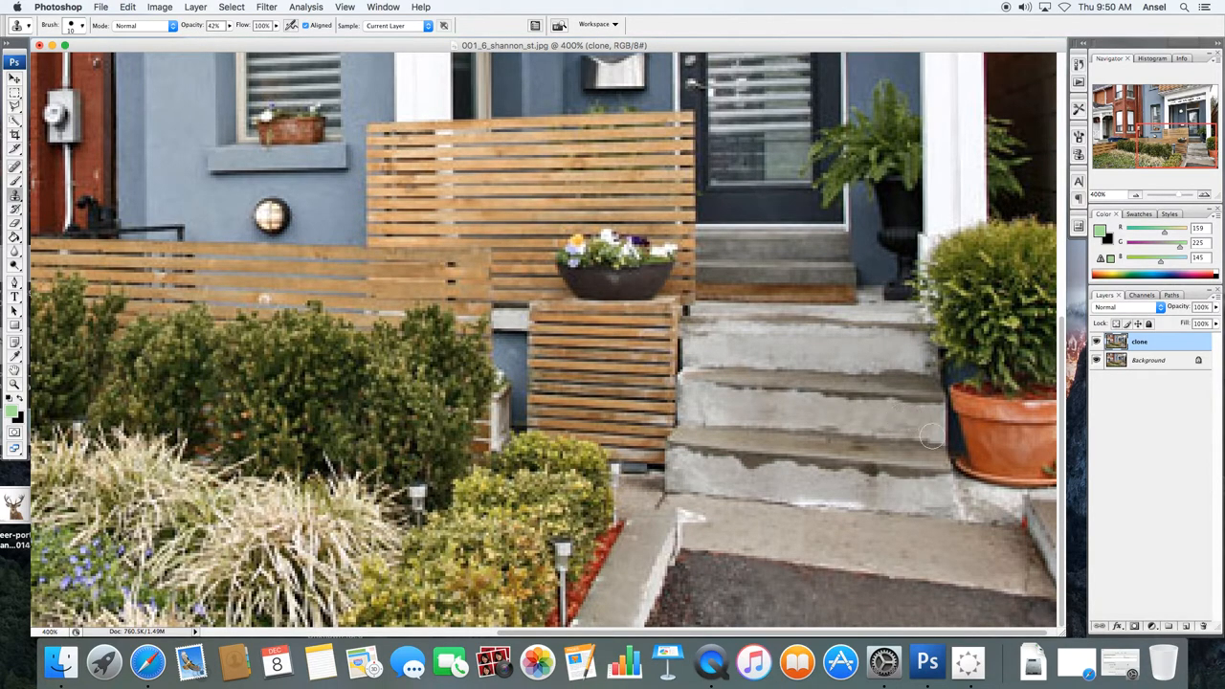
pyautogui.moveTo(875, 489)
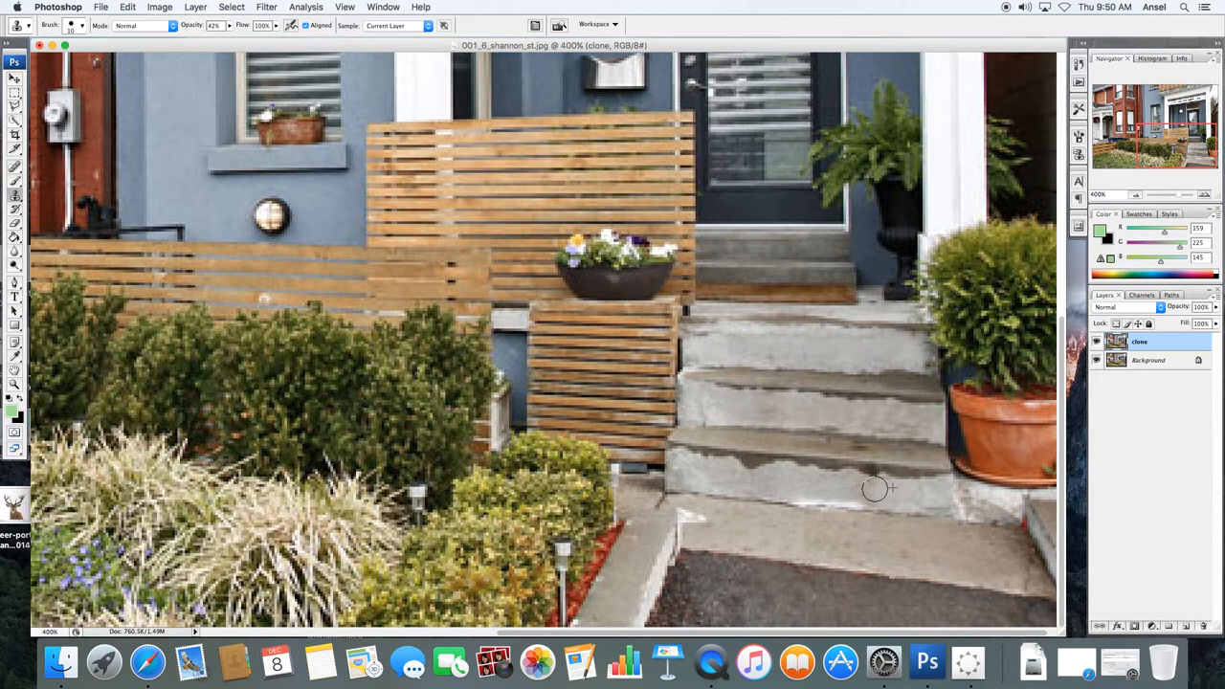
pyautogui.moveTo(785, 468)
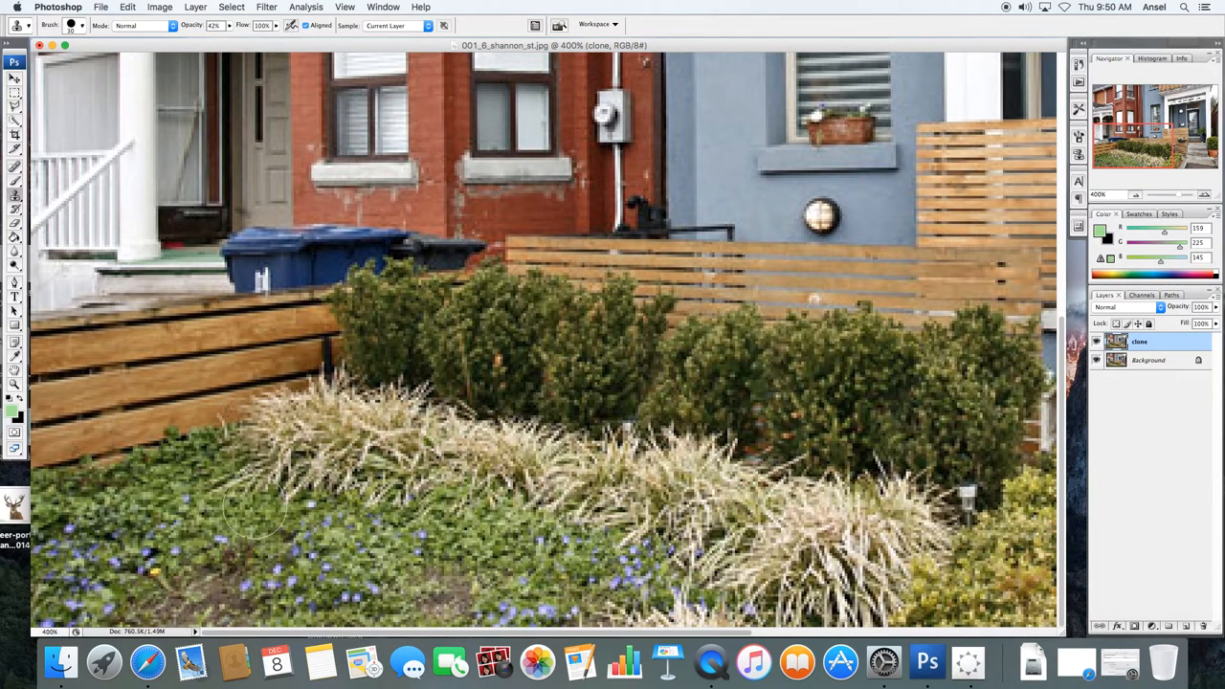
pyautogui.moveTo(215, 493)
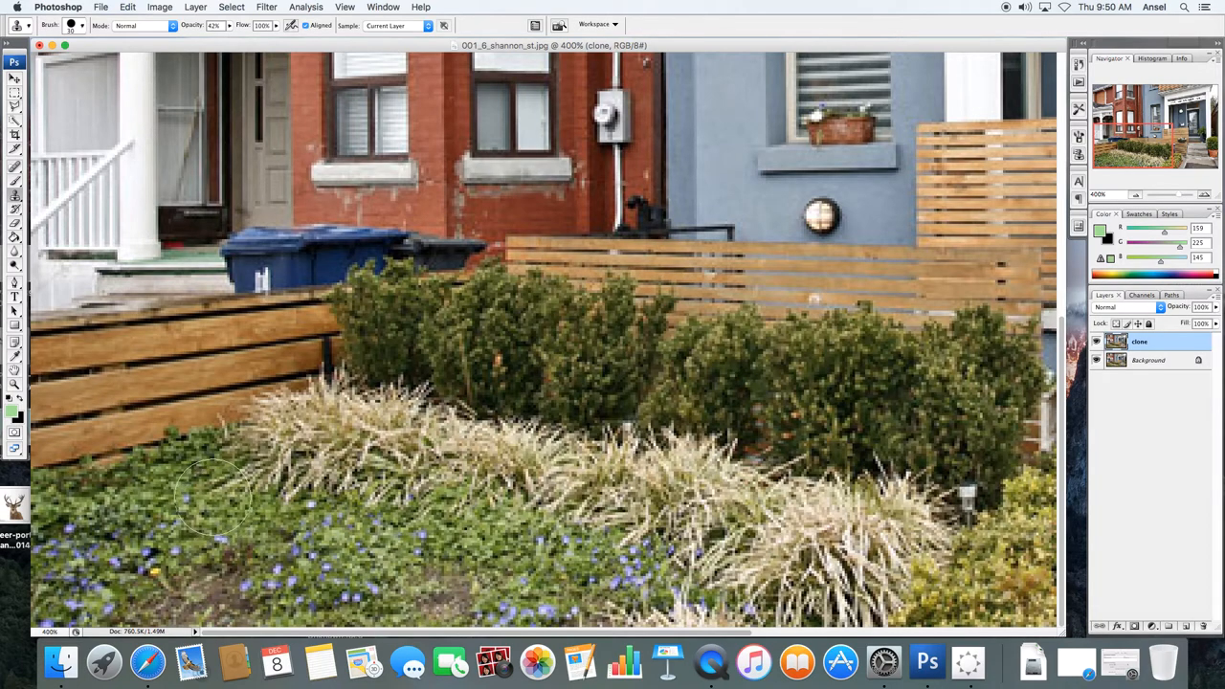
pyautogui.moveTo(204, 488)
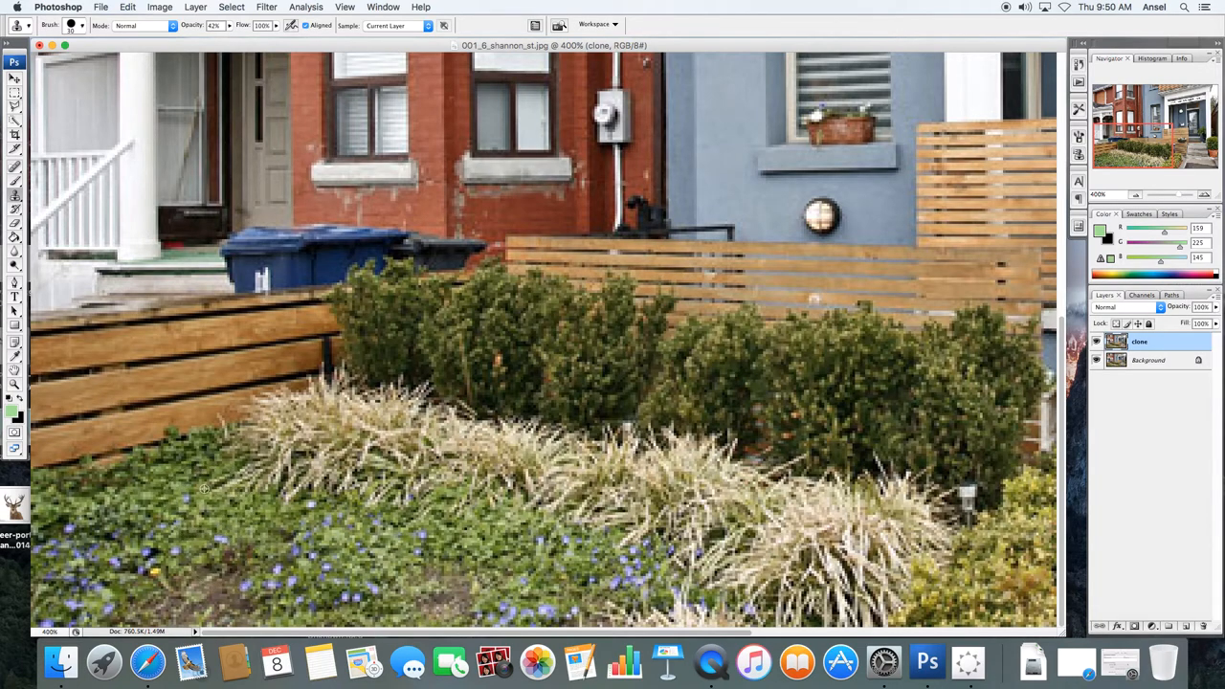